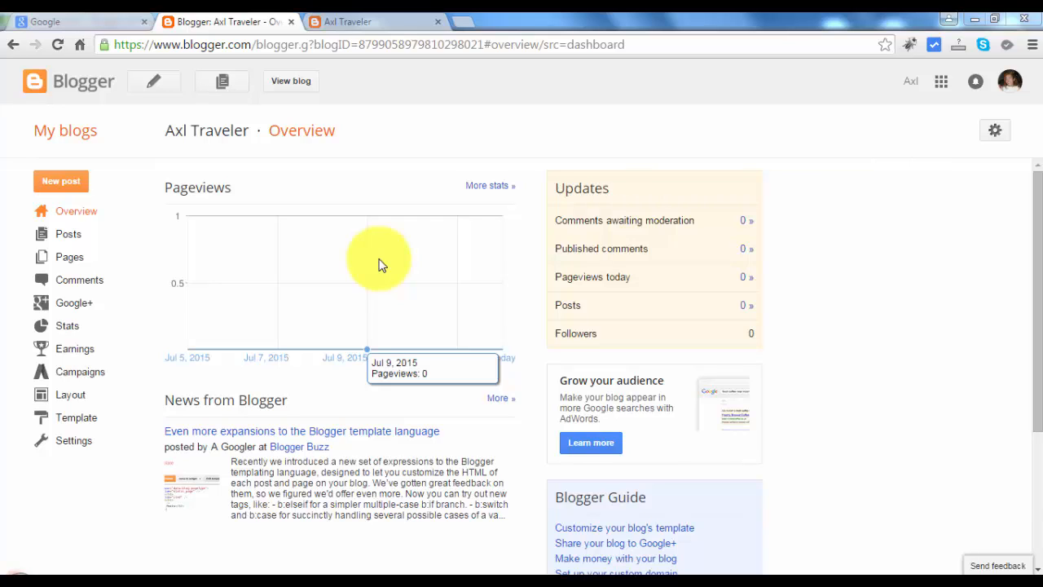
pyautogui.moveTo(353, 258)
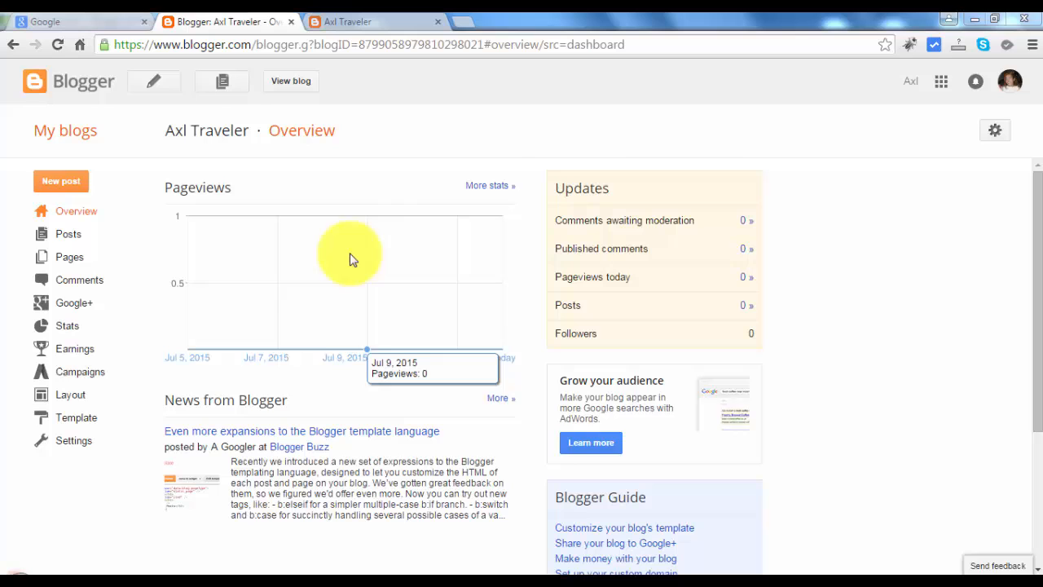
pyautogui.moveTo(68, 234)
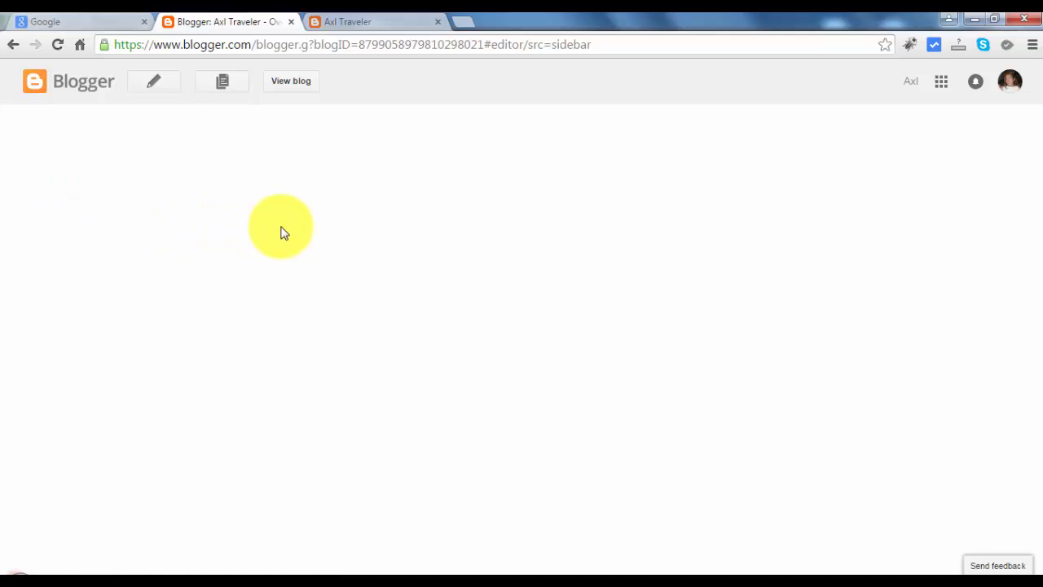
# - Focus the empty post body in the Axl Traveler post editor
pyautogui.click(154, 81)
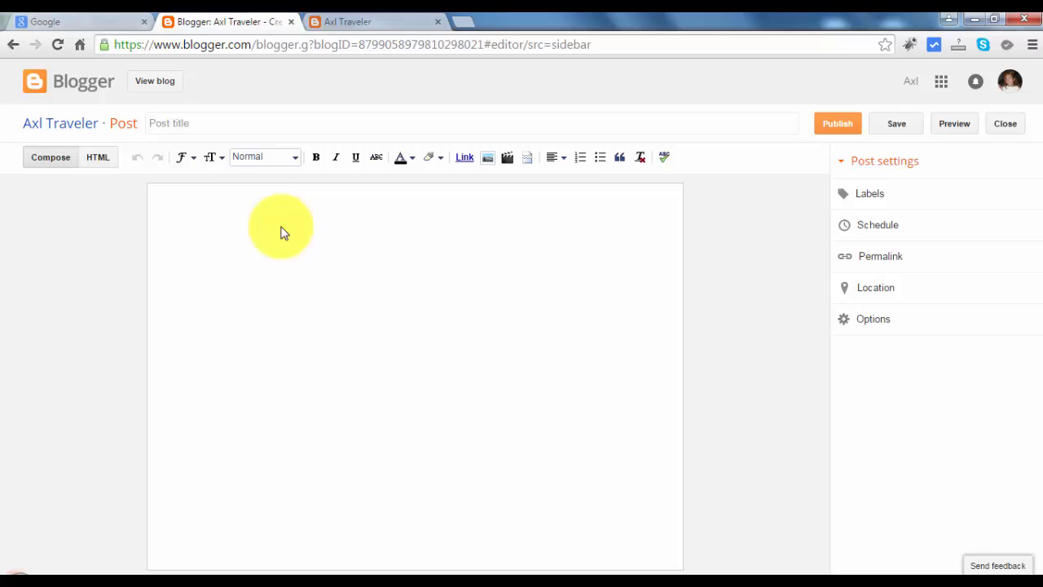
pyautogui.moveTo(299, 133)
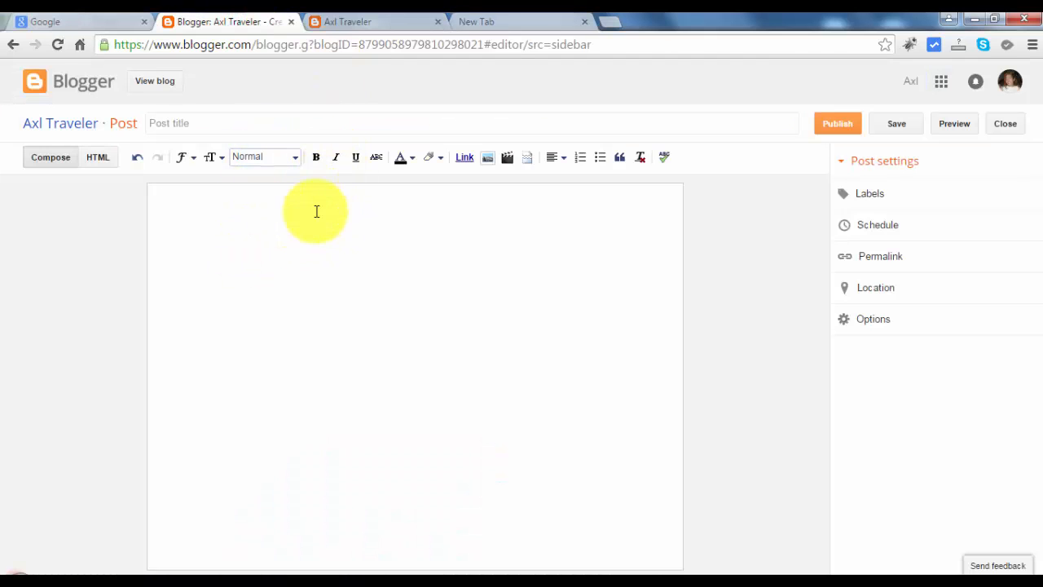
pyautogui.moveTo(380, 254)
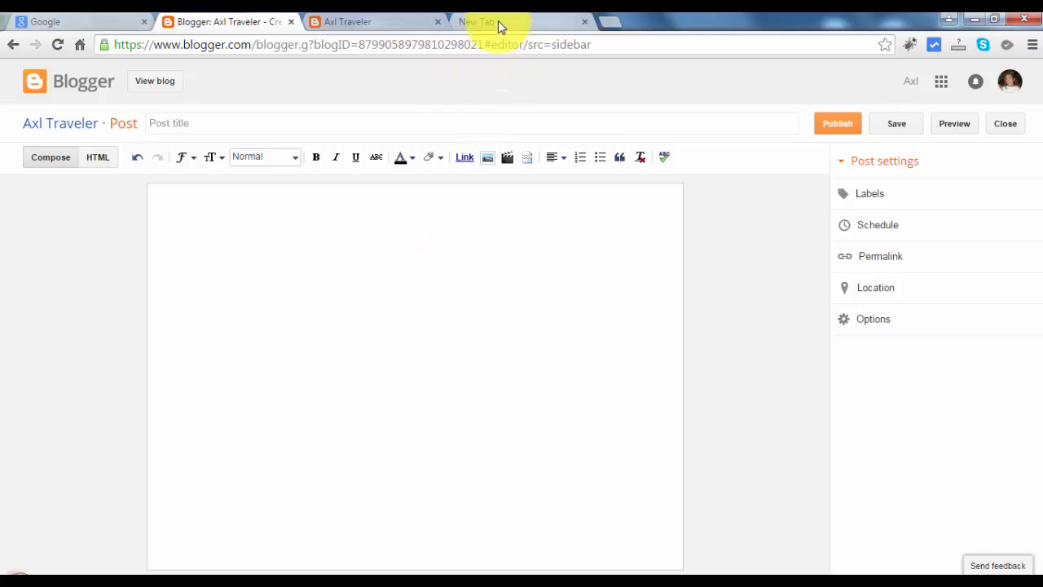
# - In the new tab, look up html-ipsum to reach the placeholder-text site
pyautogui.click(489, 21)
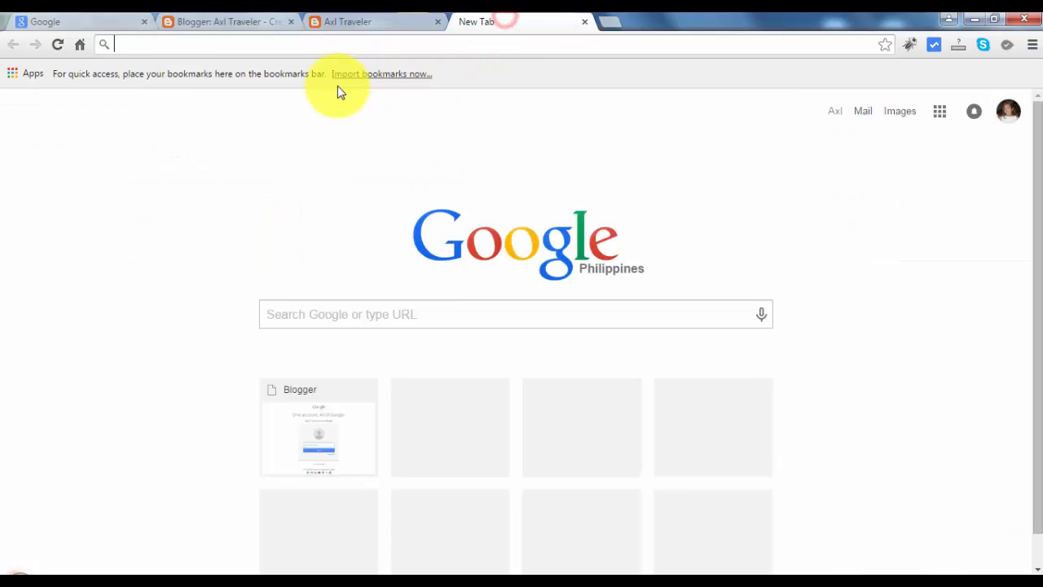
pyautogui.write('html')
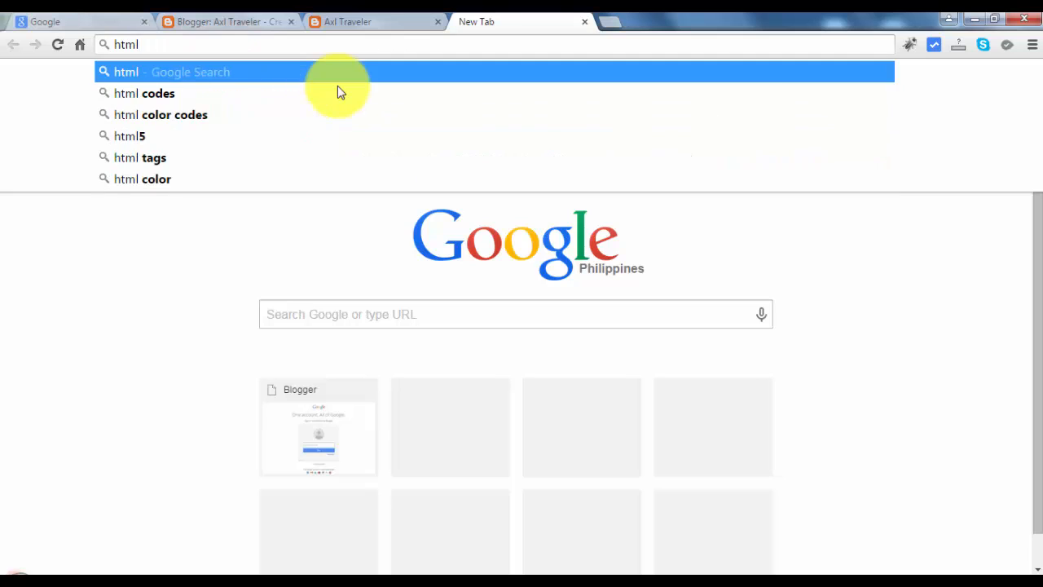
pyautogui.write('-')
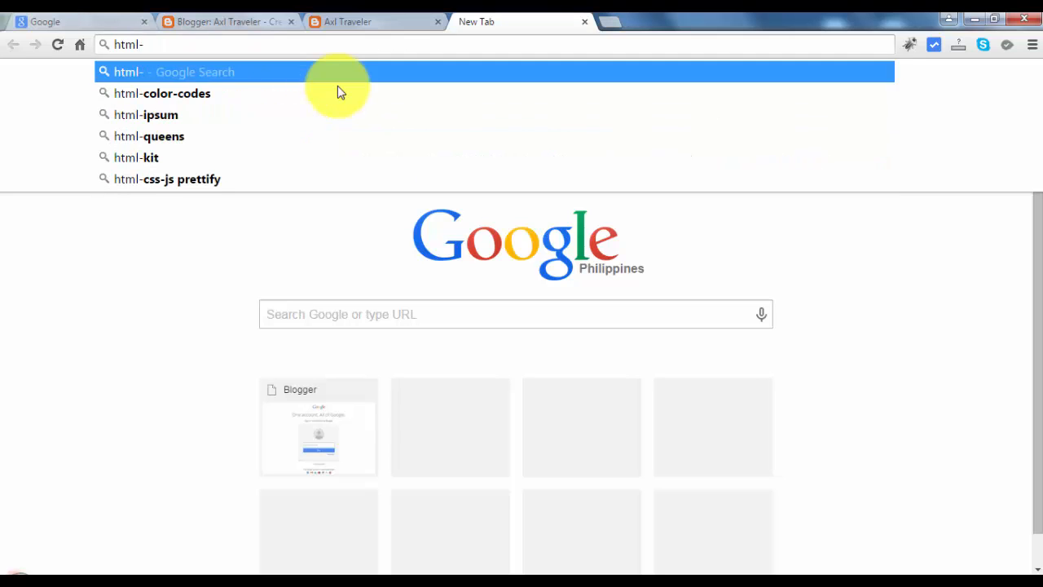
pyautogui.write('ipsum.com')
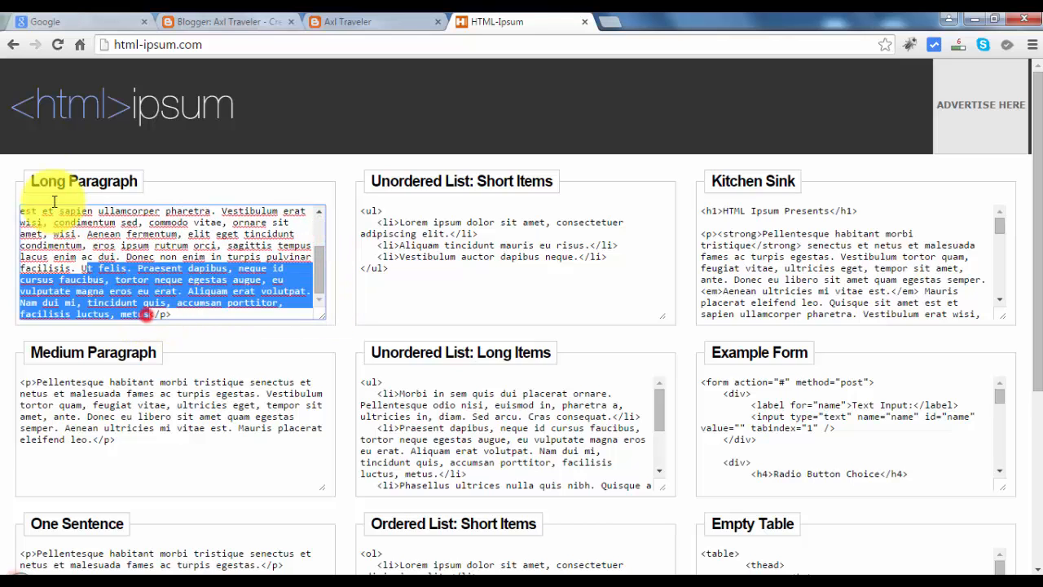
# - Return to the Blogger post and put the cursor after the pasted lorem ipsum paragraph
pyautogui.click(229, 22)
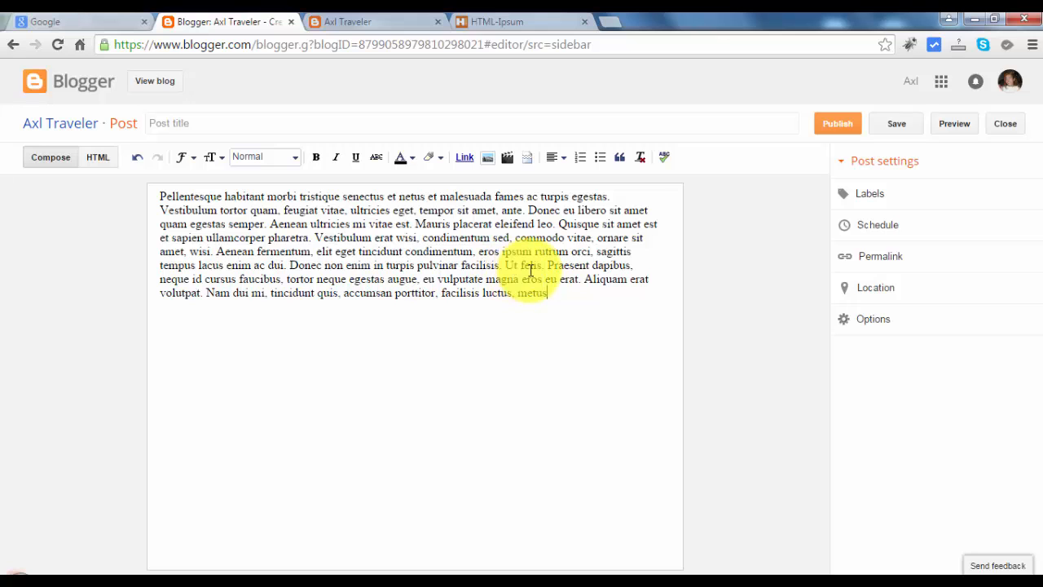
pyautogui.click(356, 157)
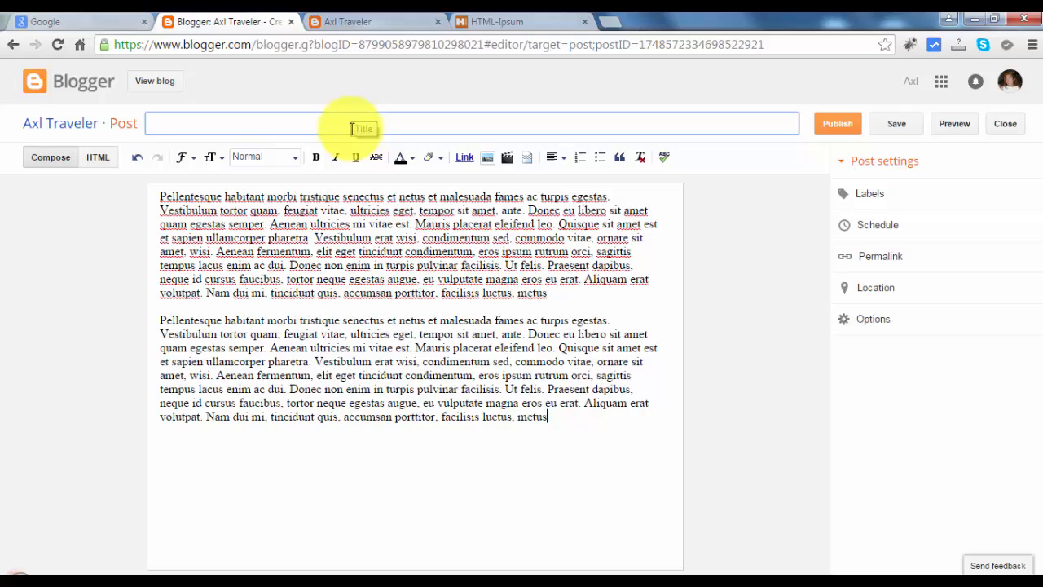
# - Title the post 'Test Title 1' and bring up the Labels entry box
pyautogui.write('Test')
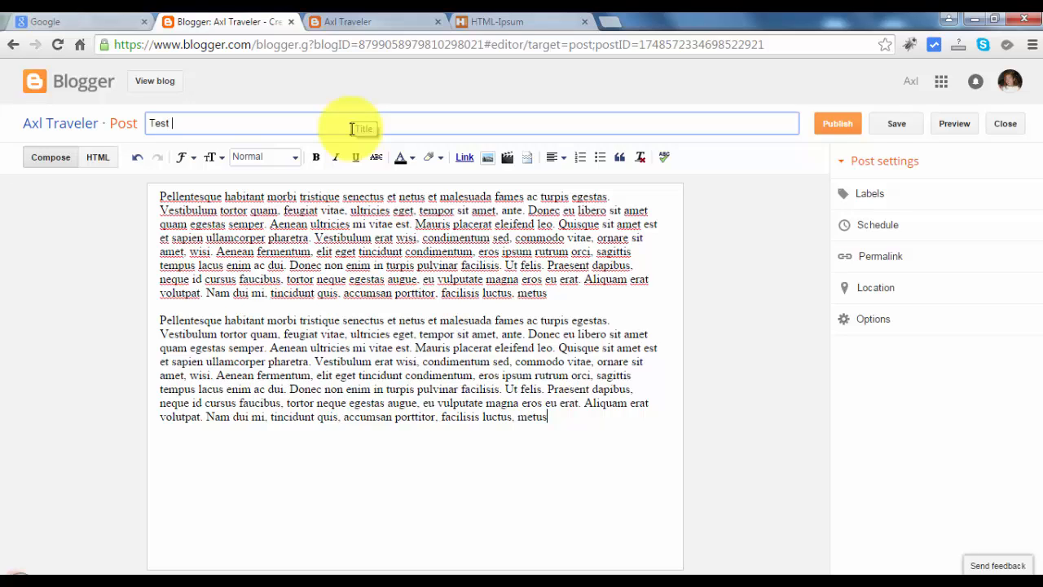
pyautogui.write('Tit')
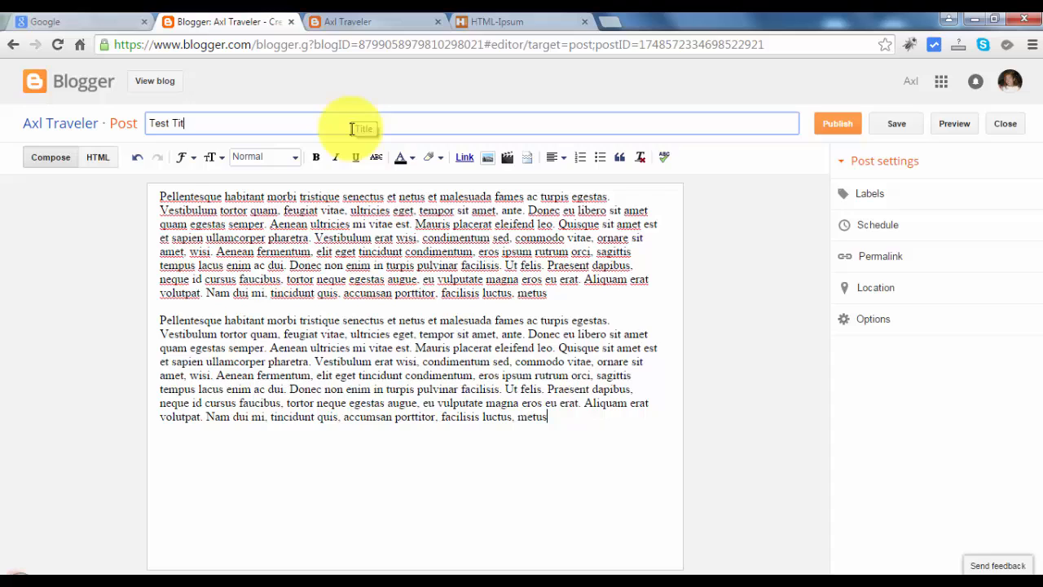
pyautogui.write('le 1')
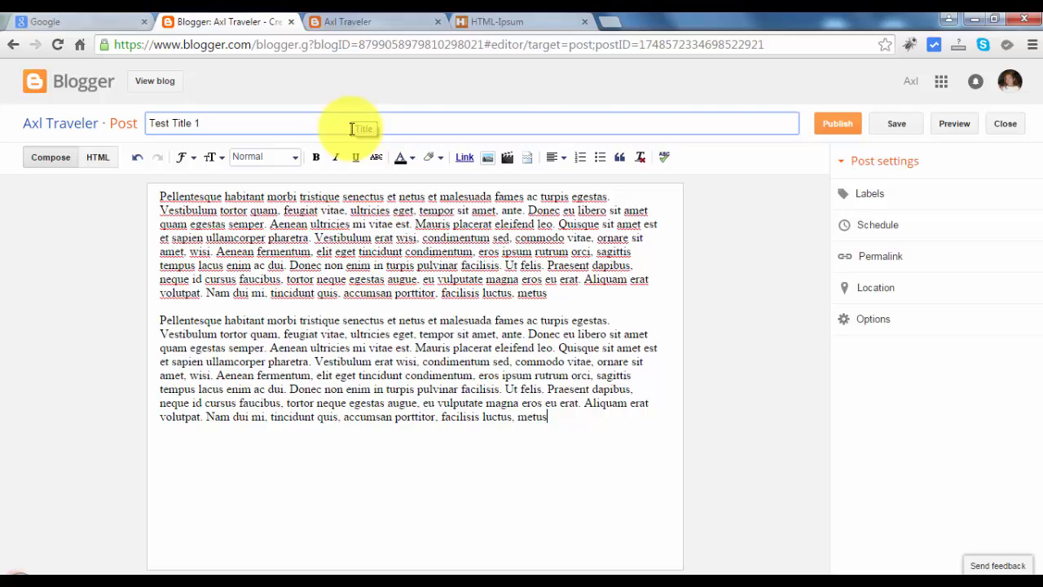
pyautogui.click(870, 194)
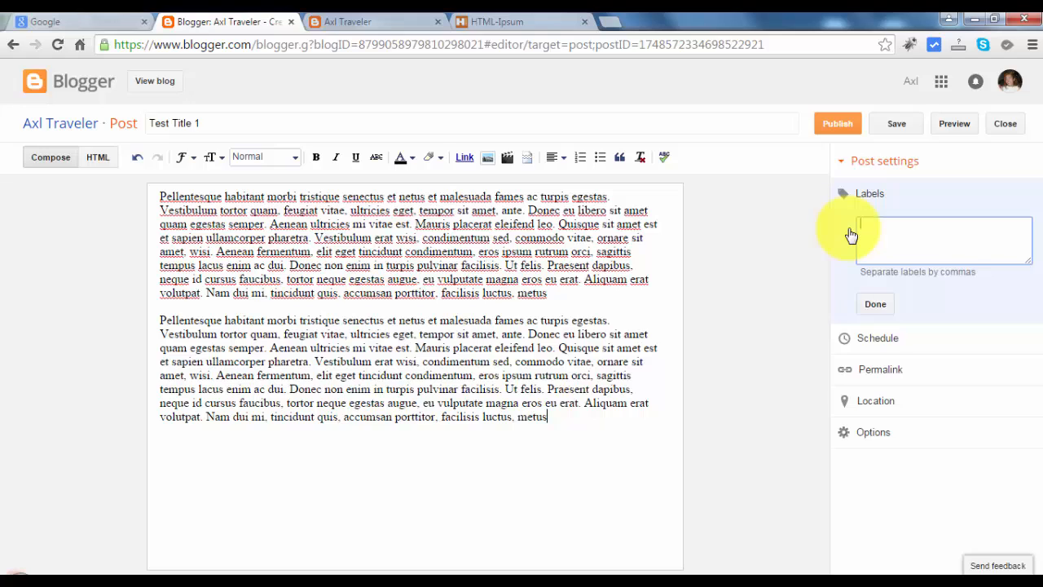
# - Add the label Singapore to the post
pyautogui.write('Sigpo')
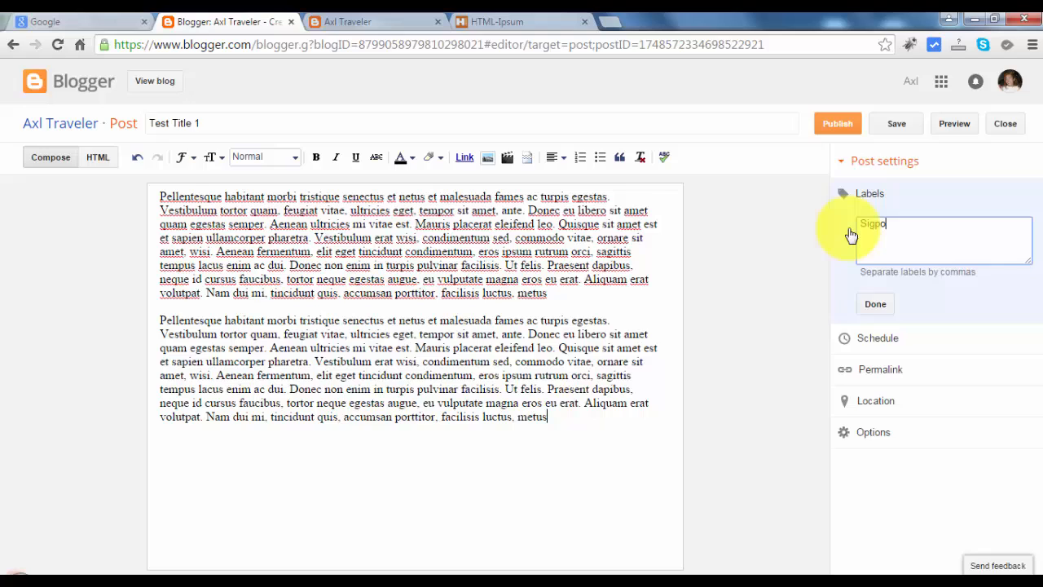
pyautogui.press('BackSpace')
pyautogui.write('nga')
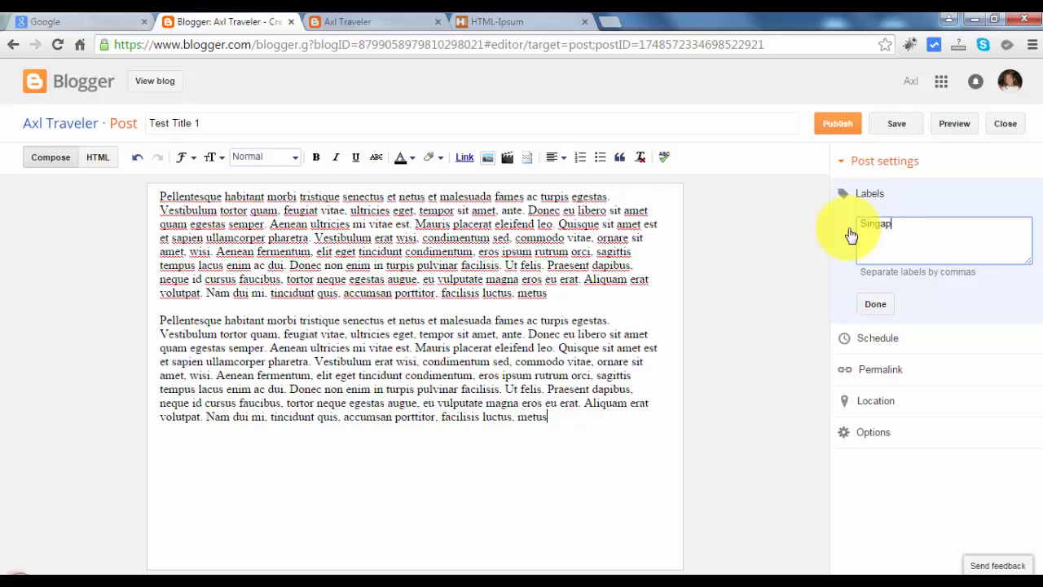
pyautogui.click(876, 303)
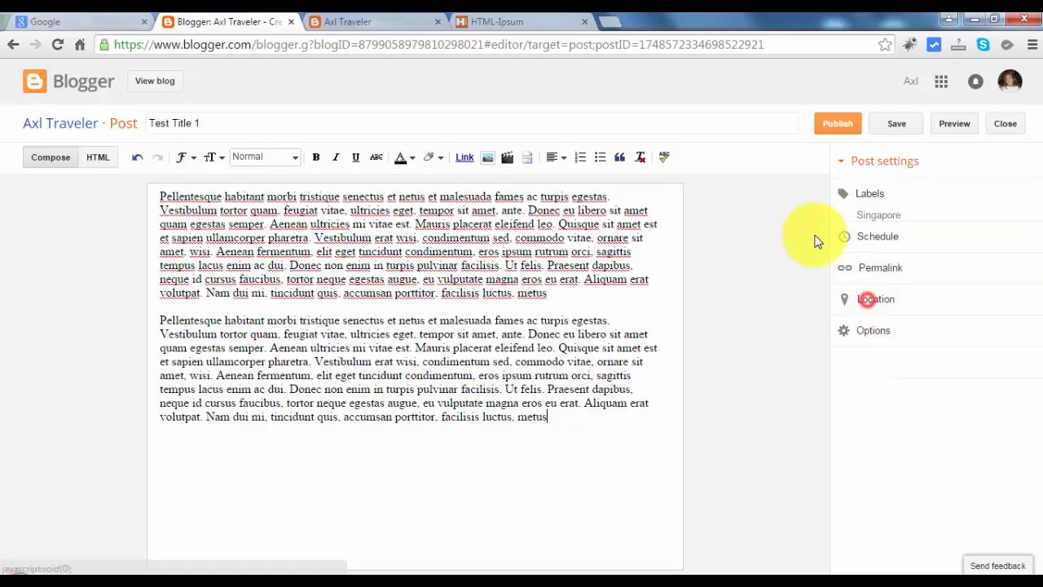
# - Expand the Location and Options post settings to review comment options
pyautogui.click(878, 236)
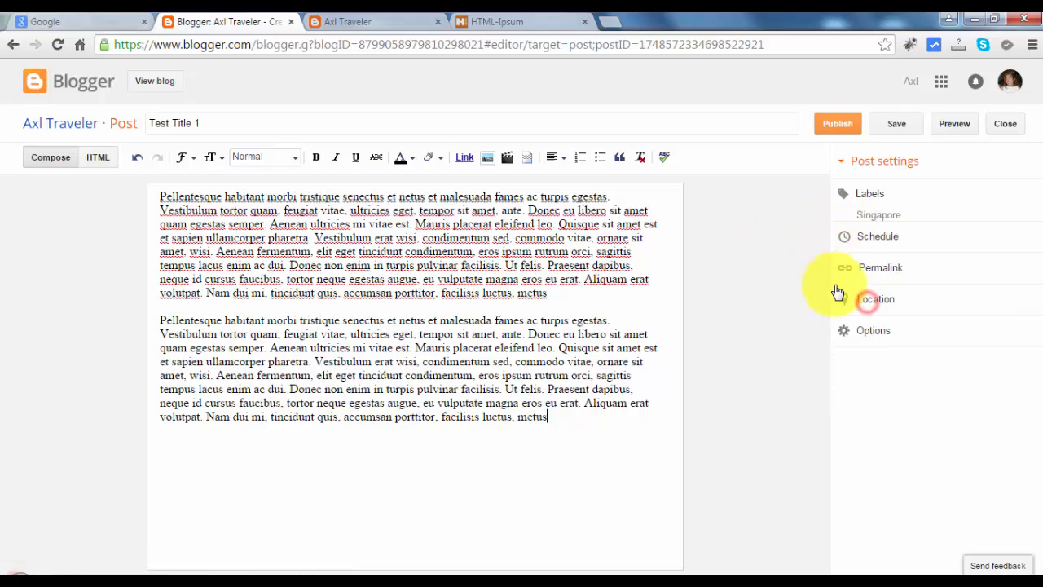
pyautogui.click(876, 299)
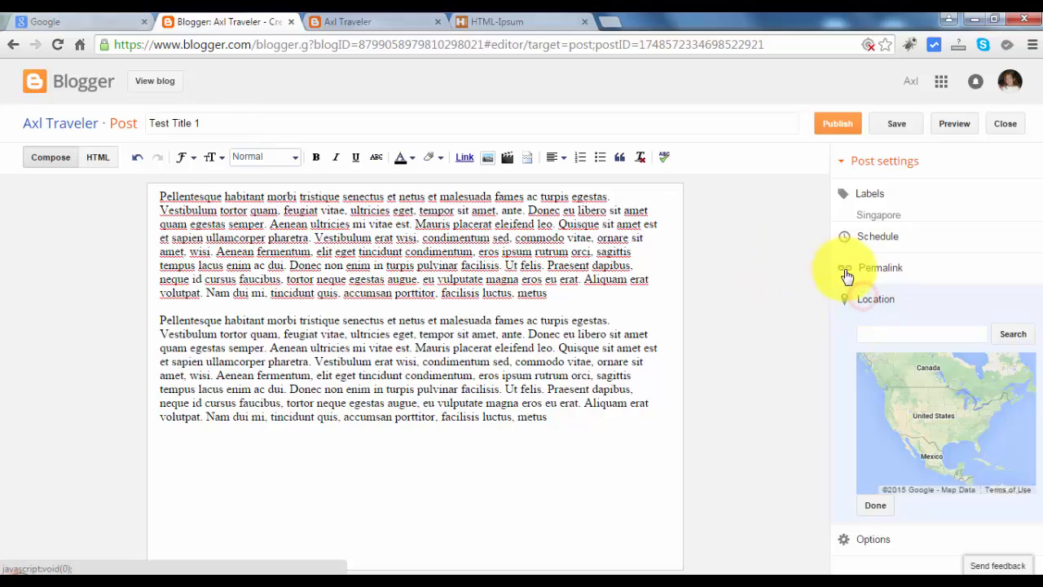
pyautogui.click(880, 268)
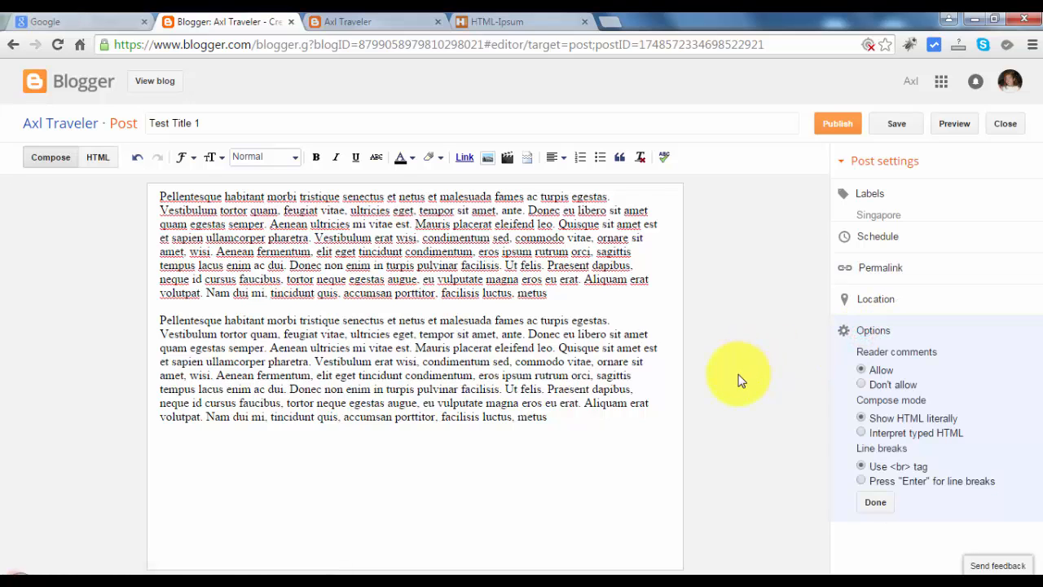
pyautogui.moveTo(750, 281)
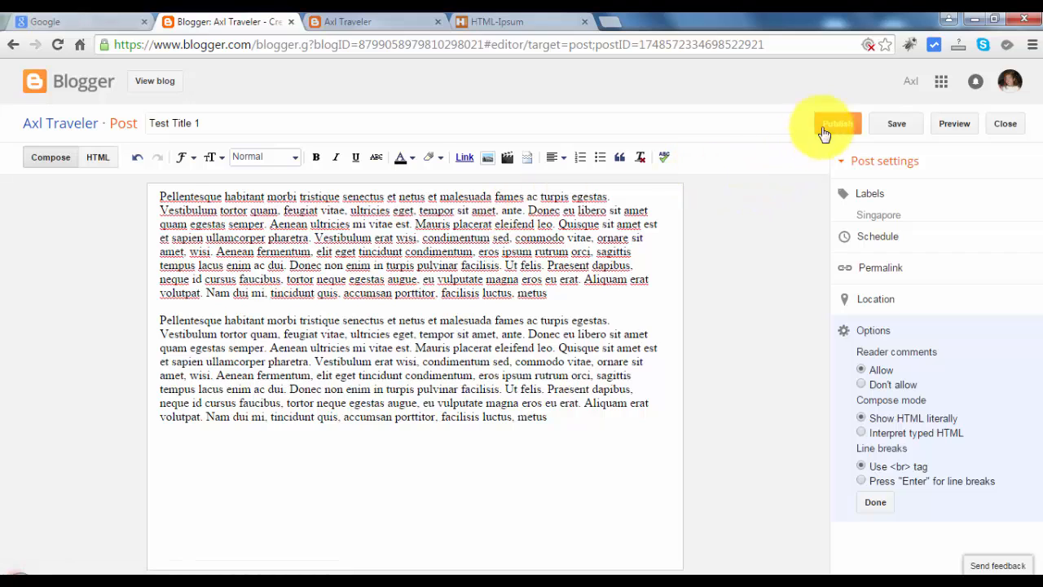
pyautogui.moveTo(763, 154)
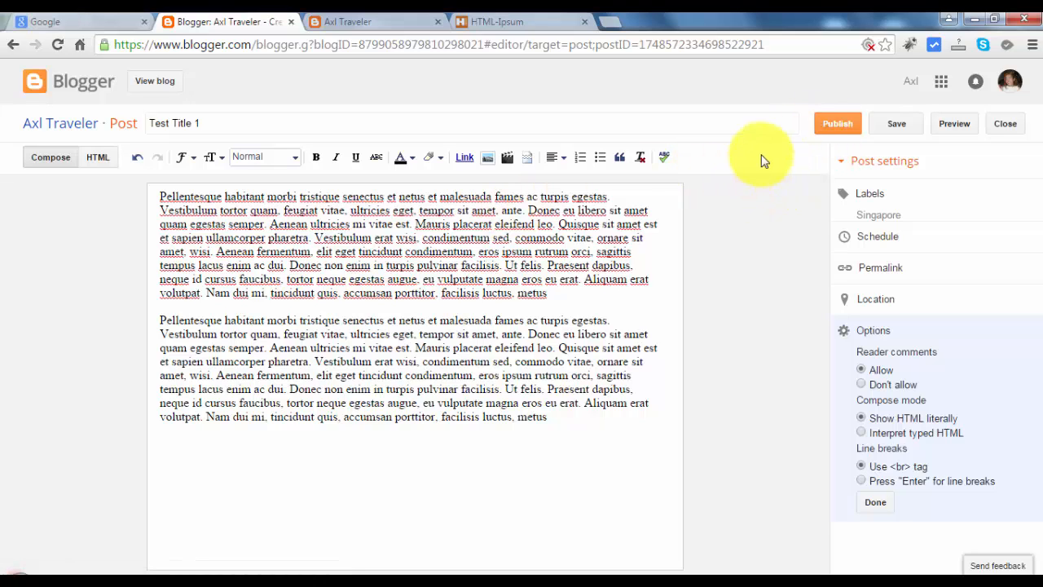
# - Publish Test Title 1 and dismiss the Google+ share prompt
pyautogui.click(1005, 123)
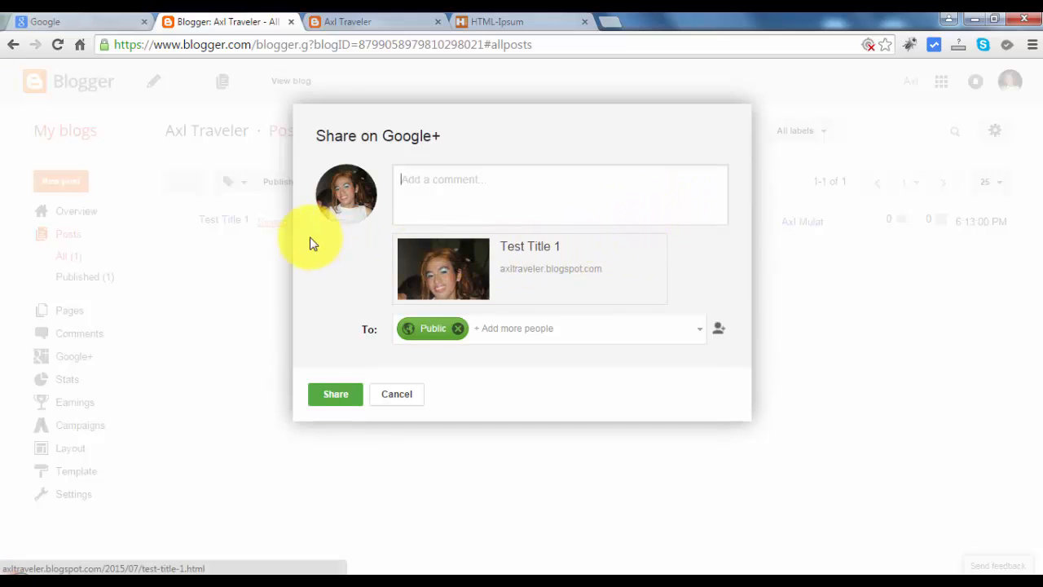
pyautogui.moveTo(256, 213)
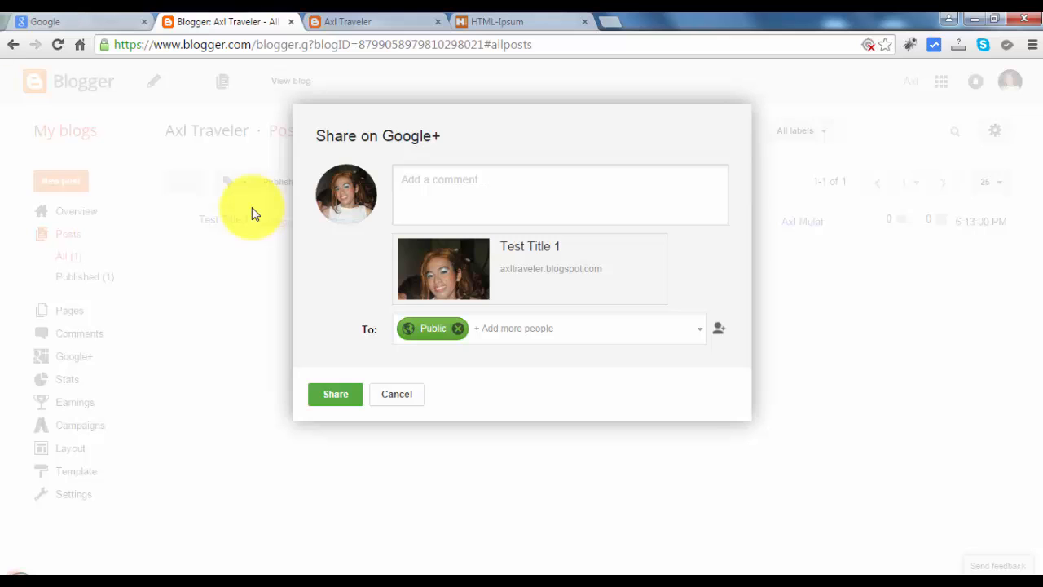
pyautogui.moveTo(306, 223)
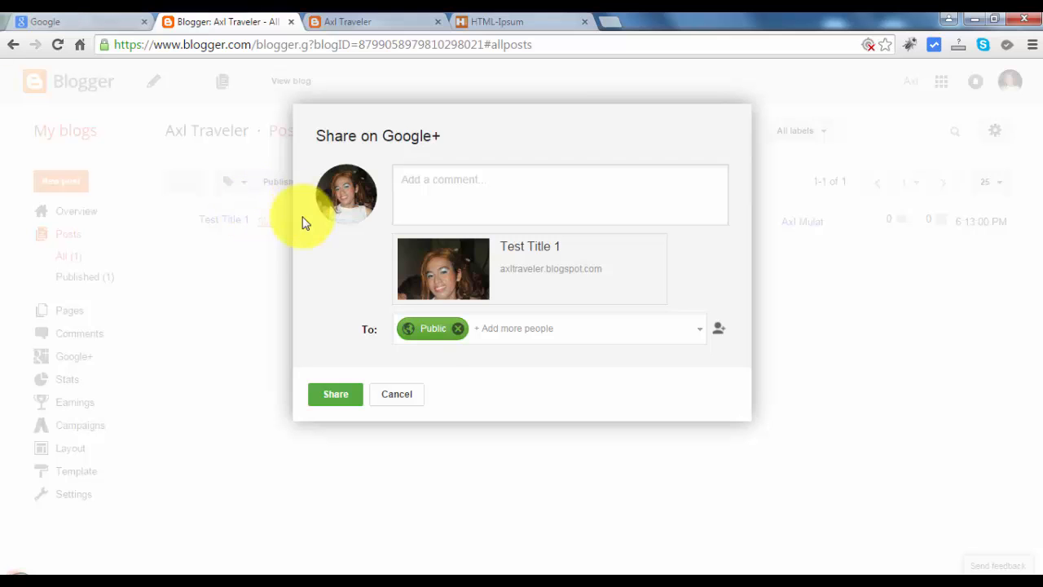
pyautogui.click(397, 393)
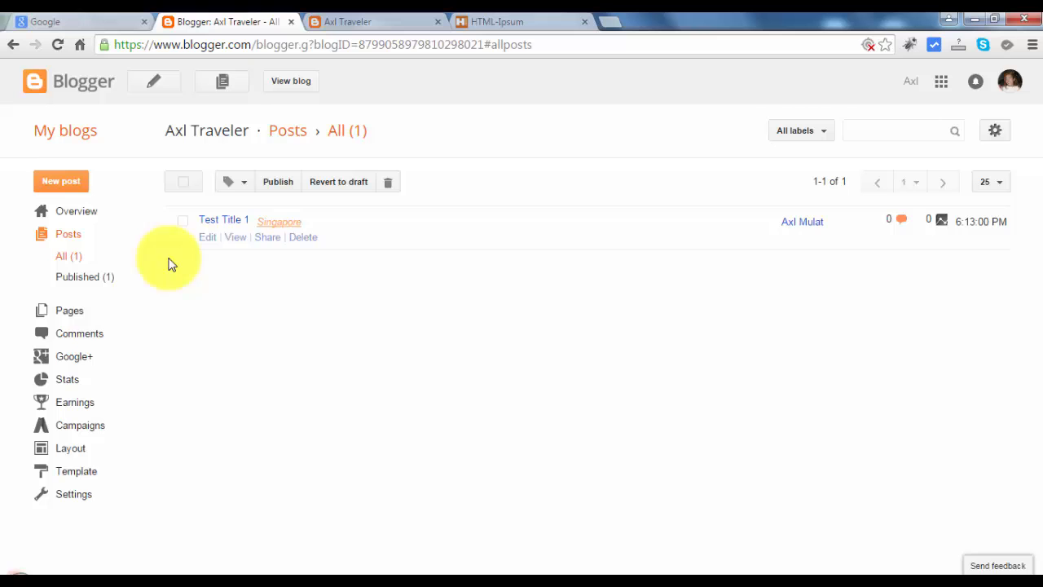
pyautogui.moveTo(277, 224)
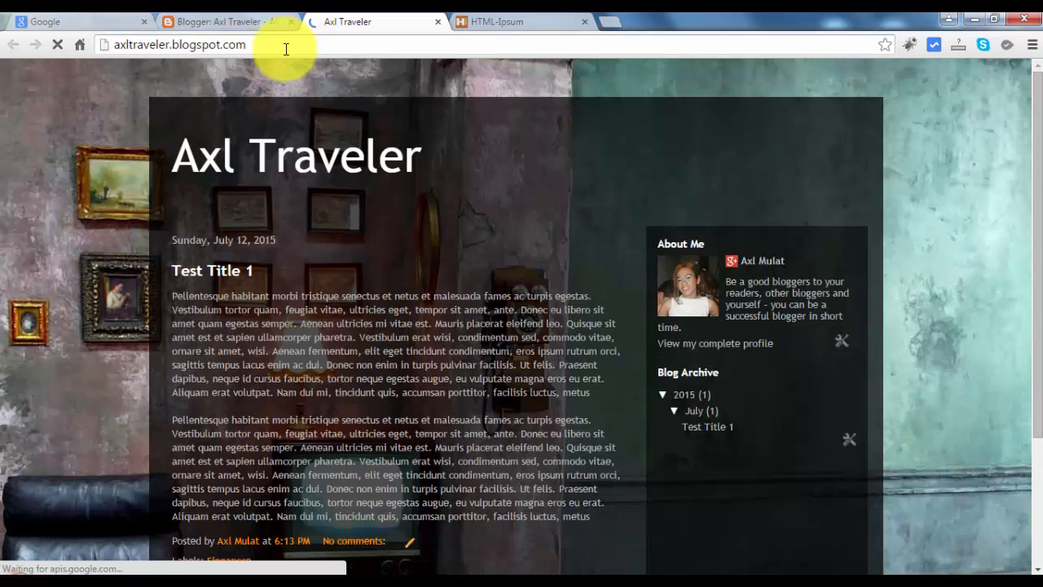
# - Scroll down the Axl Traveler blog to see the live Test Title 1 post
pyautogui.scroll(-3)
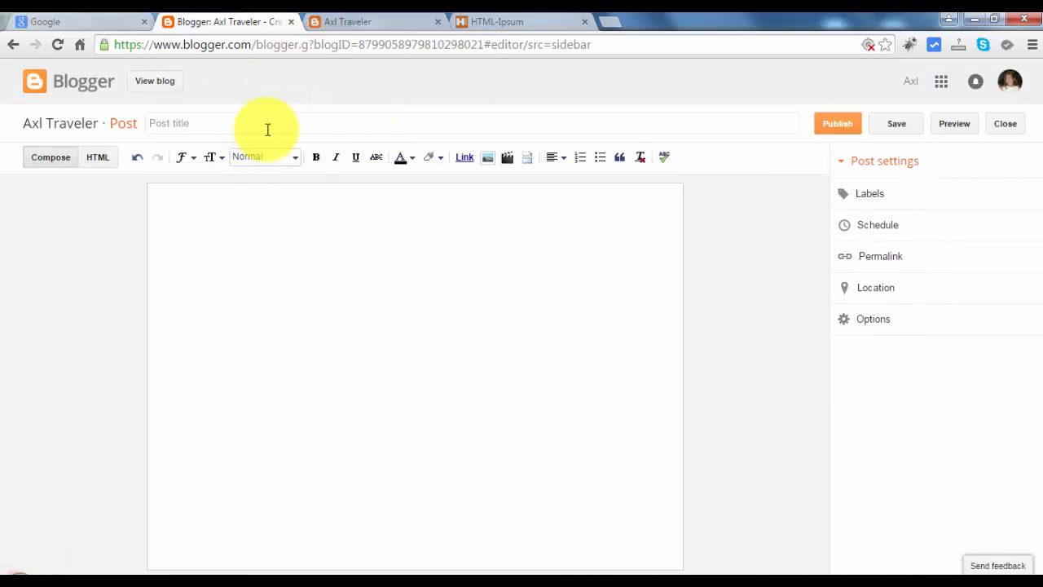
# - Copy the Long Paragraph into the new post, then scroll the live Axl Traveler blog
pyautogui.click(522, 21)
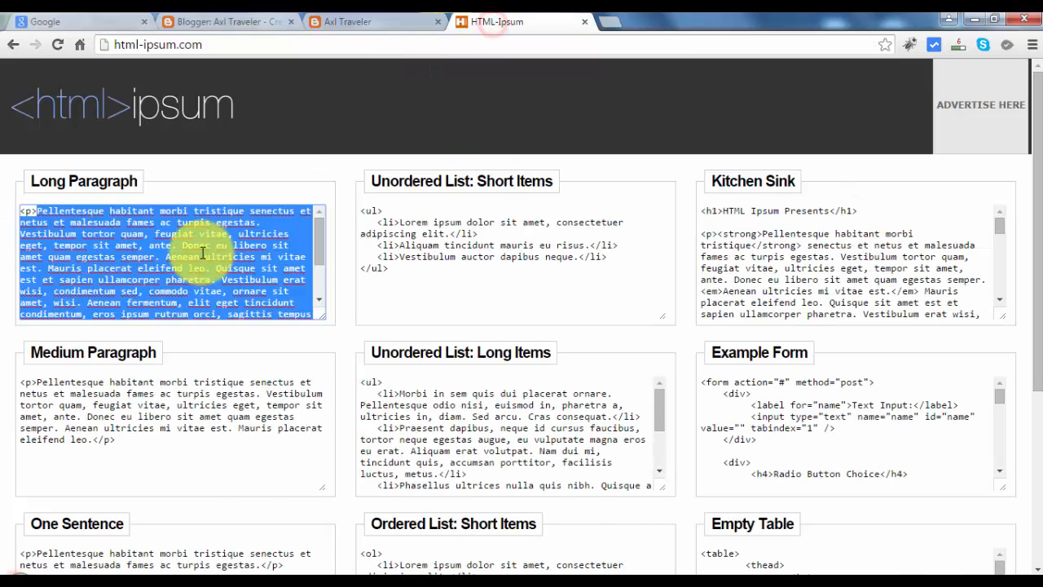
pyautogui.click(229, 21)
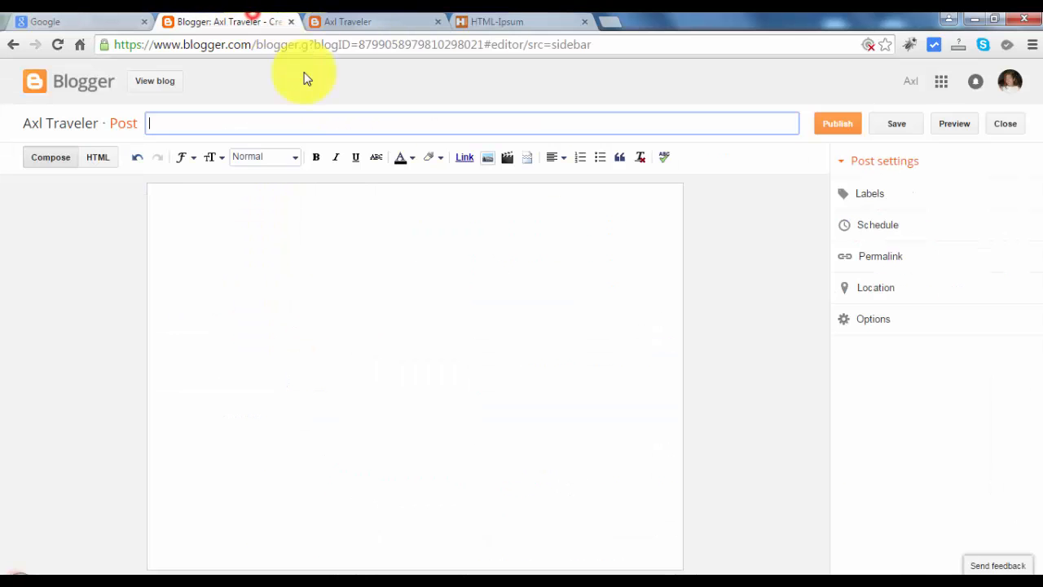
pyautogui.moveTo(295, 219)
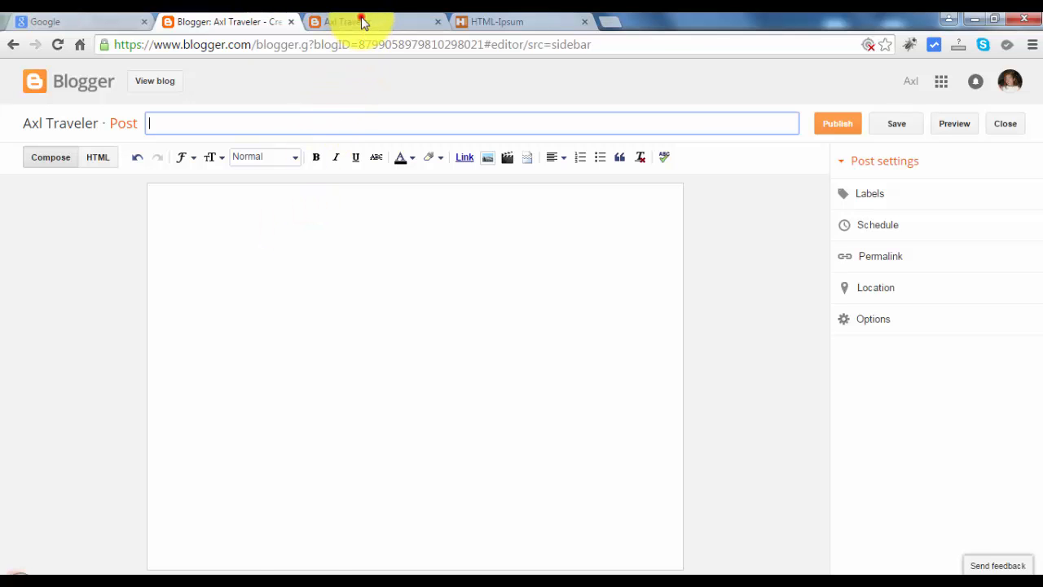
pyautogui.click(350, 22)
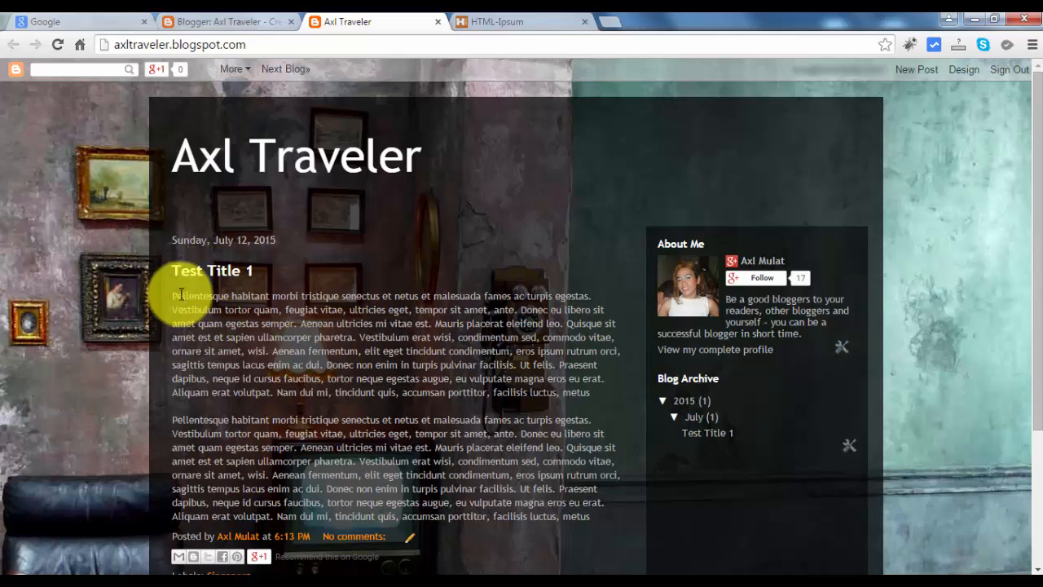
pyautogui.scroll(-3)
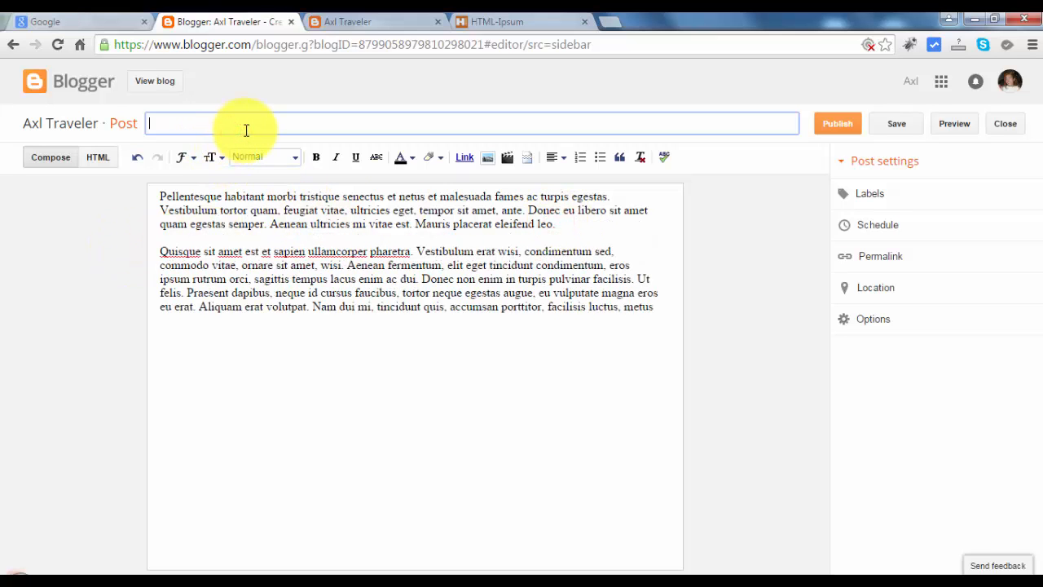
# - Title the post 'Test Title 2', label it Singapore, and publish it
pyautogui.write('Test Ti')
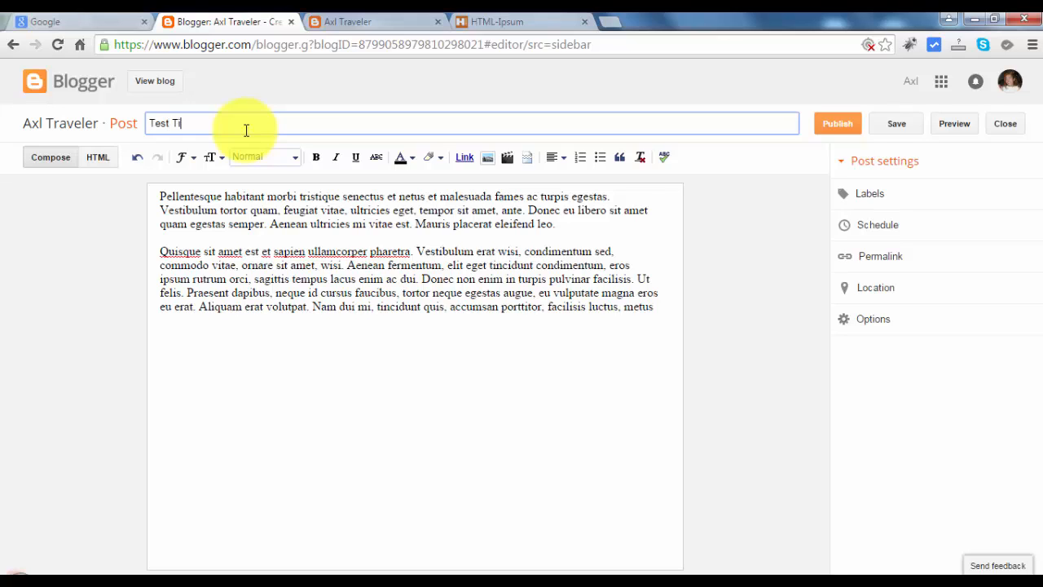
pyautogui.write('tle')
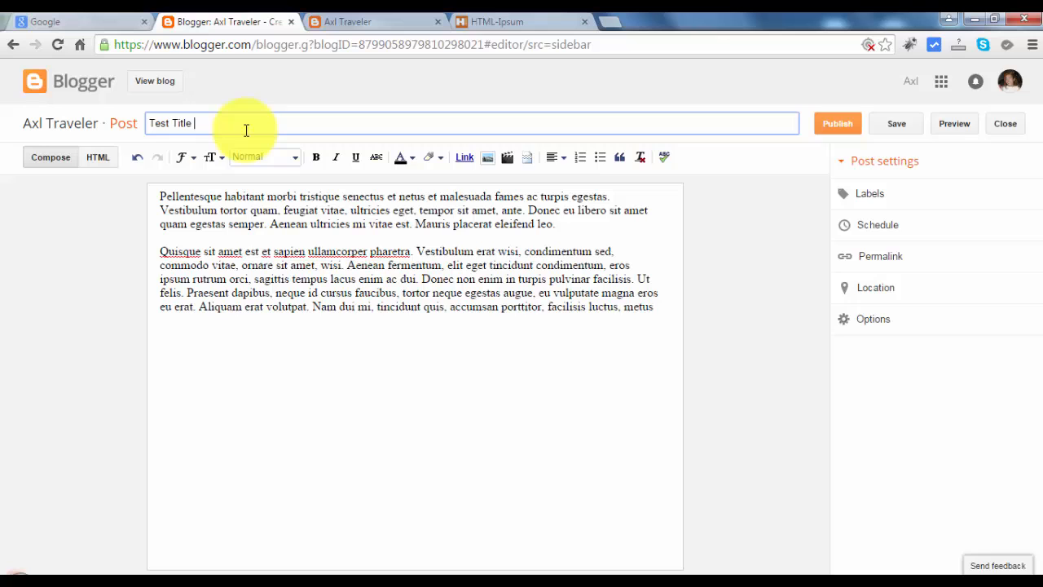
pyautogui.click(869, 193)
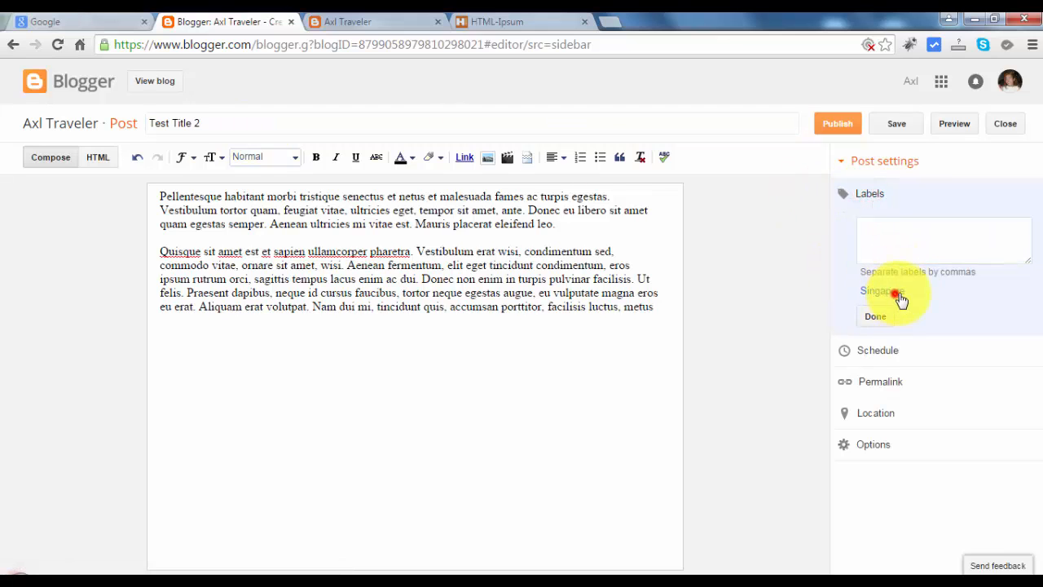
pyautogui.click(882, 291)
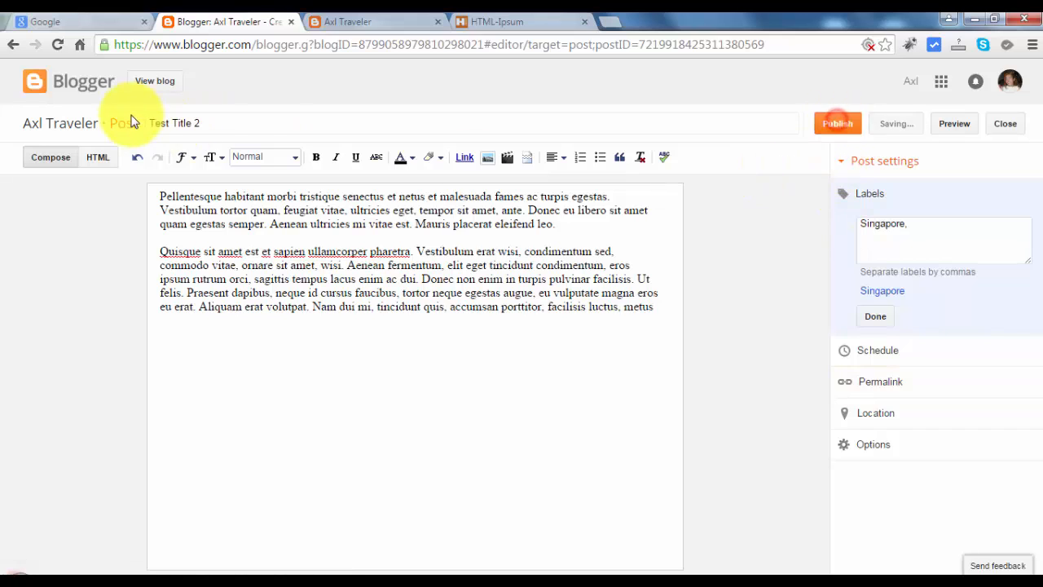
pyautogui.click(838, 123)
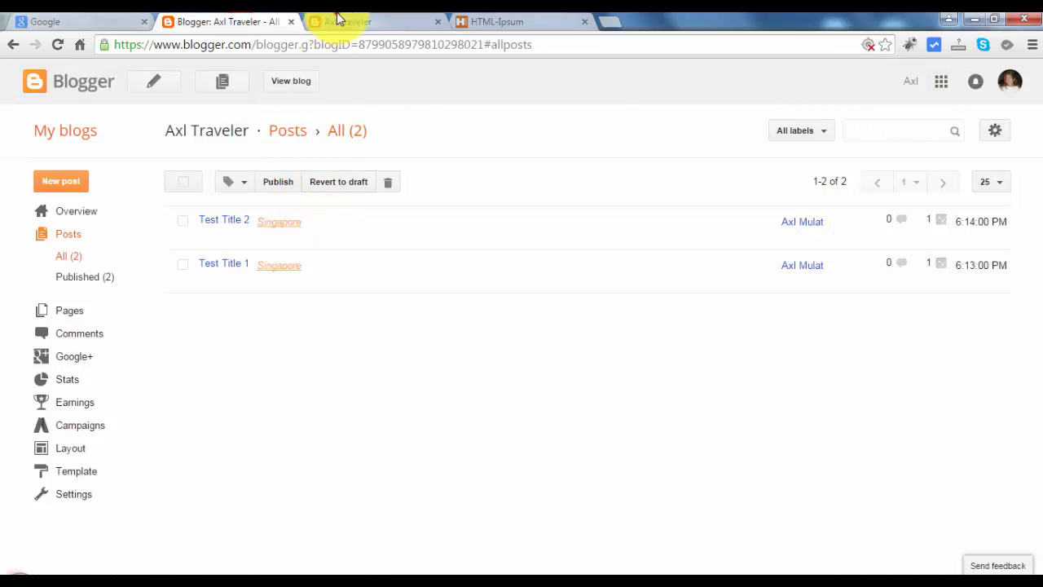
pyautogui.click(375, 21)
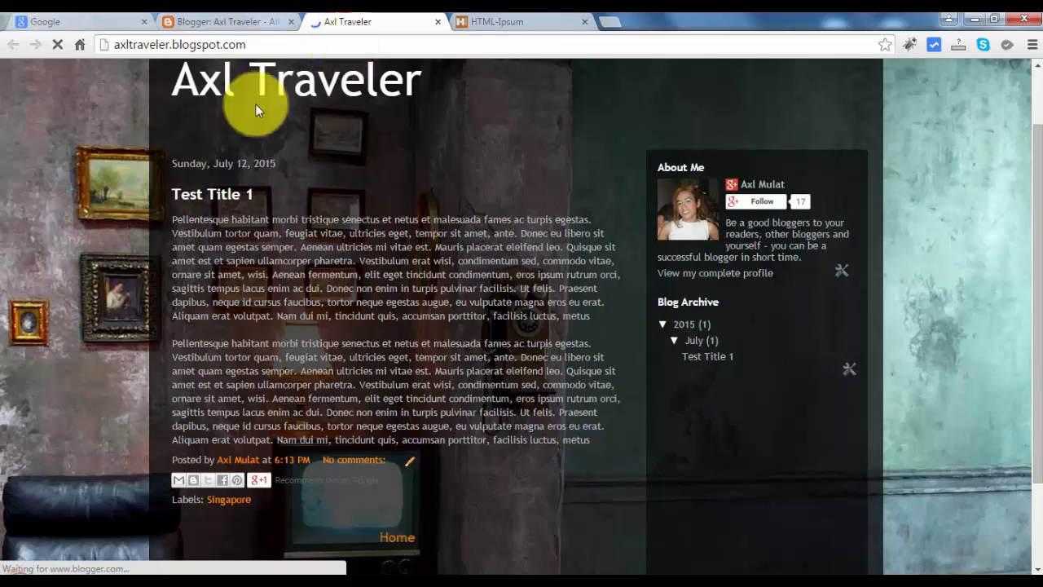
pyautogui.scroll(-3)
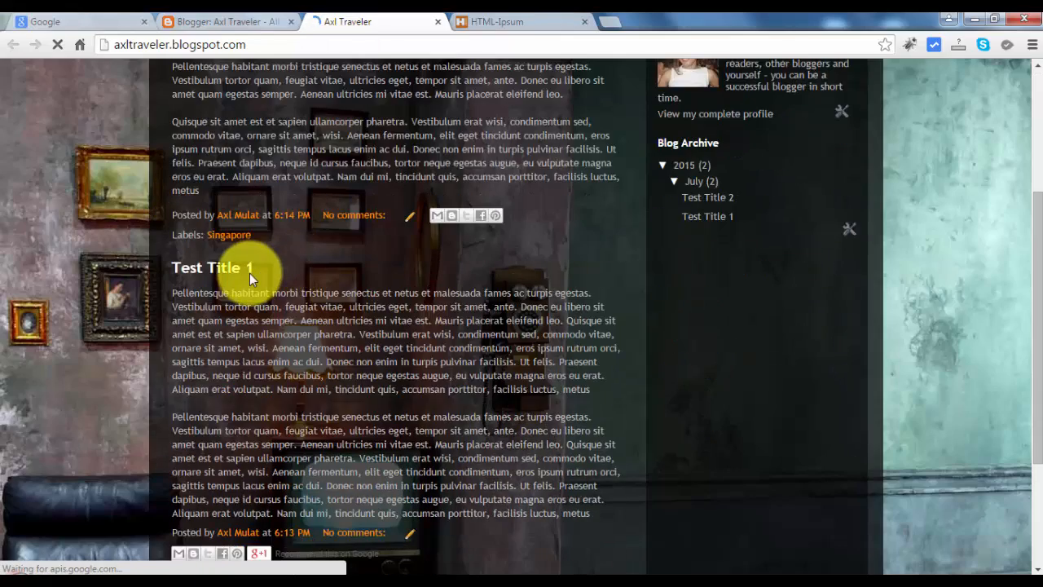
pyautogui.scroll(-3)
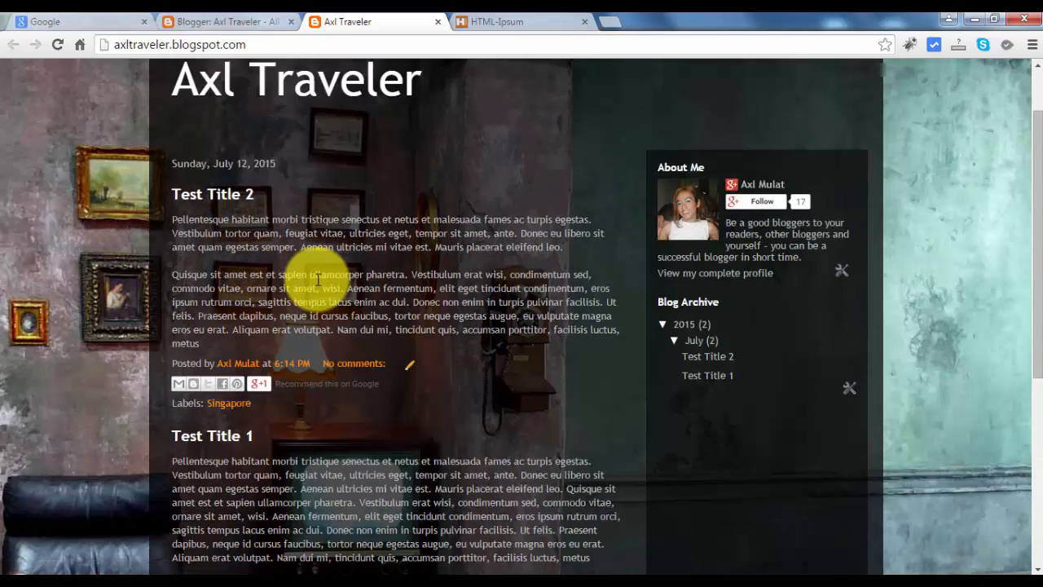
pyautogui.scroll(-3)
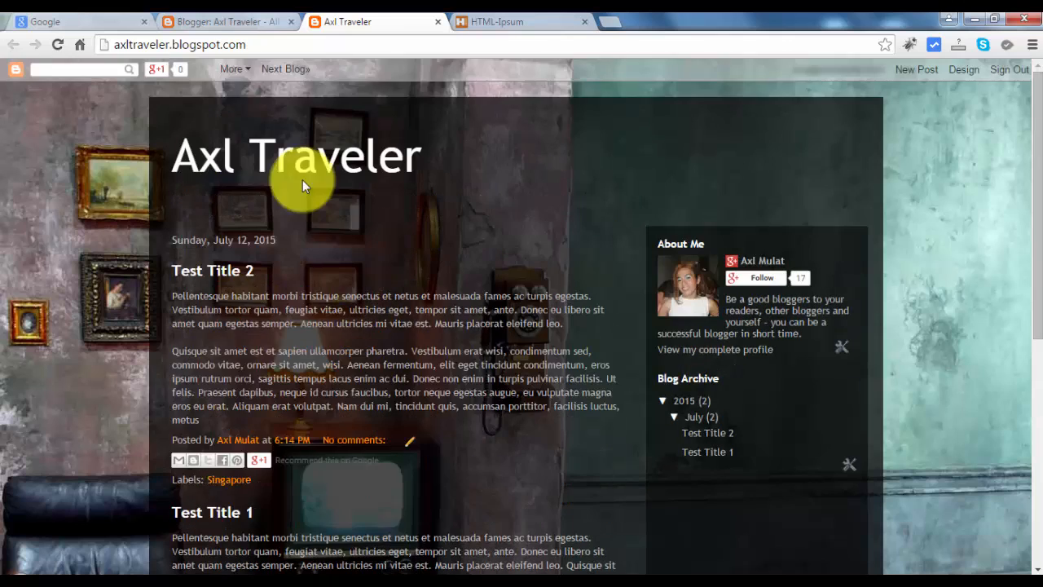
pyautogui.click(228, 21)
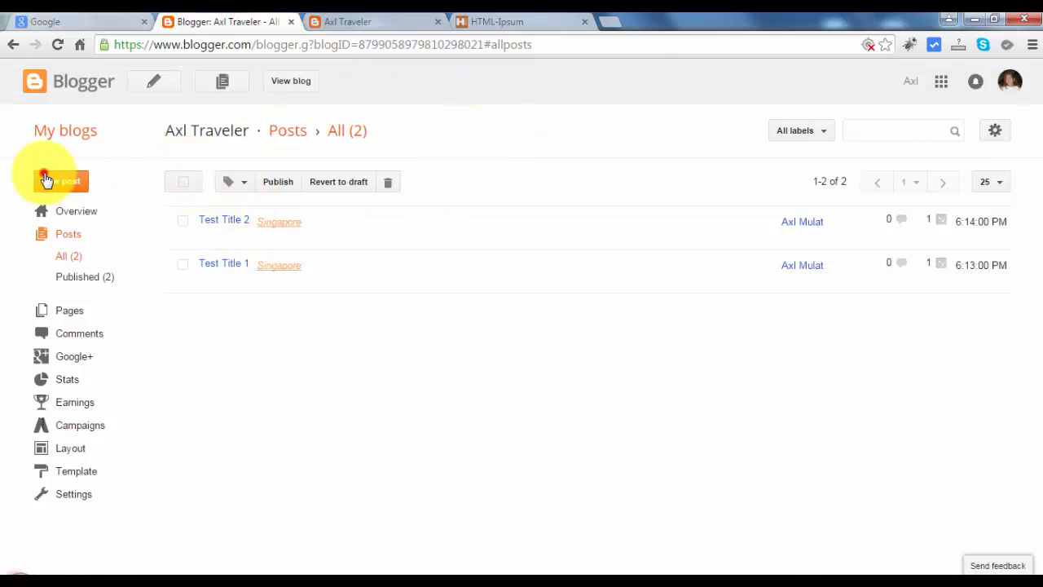
# - Start a new post with the copied lorem ipsum body, titled 'Test Title 3'
pyautogui.click(506, 22)
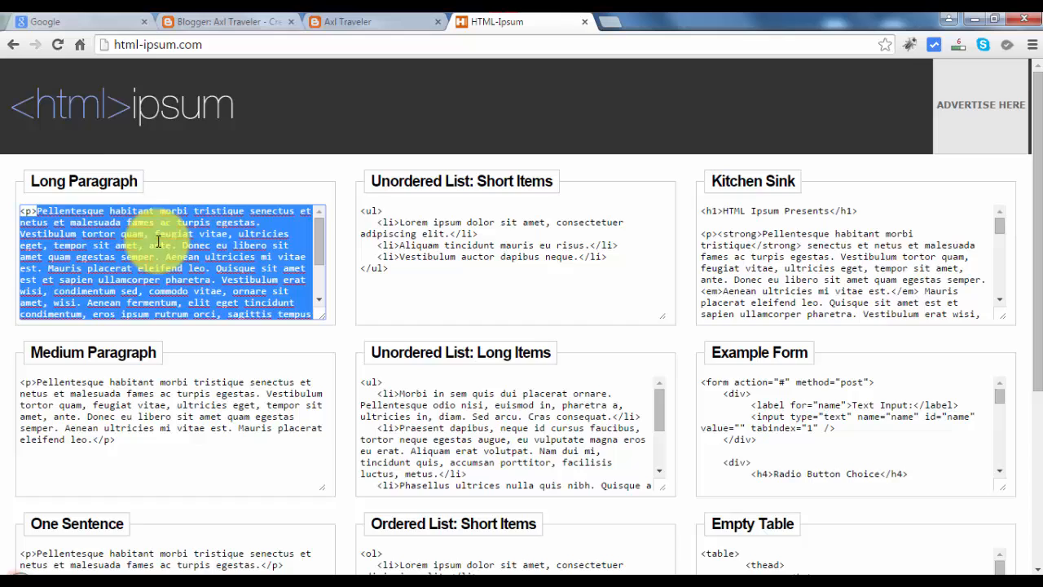
pyautogui.click(228, 21)
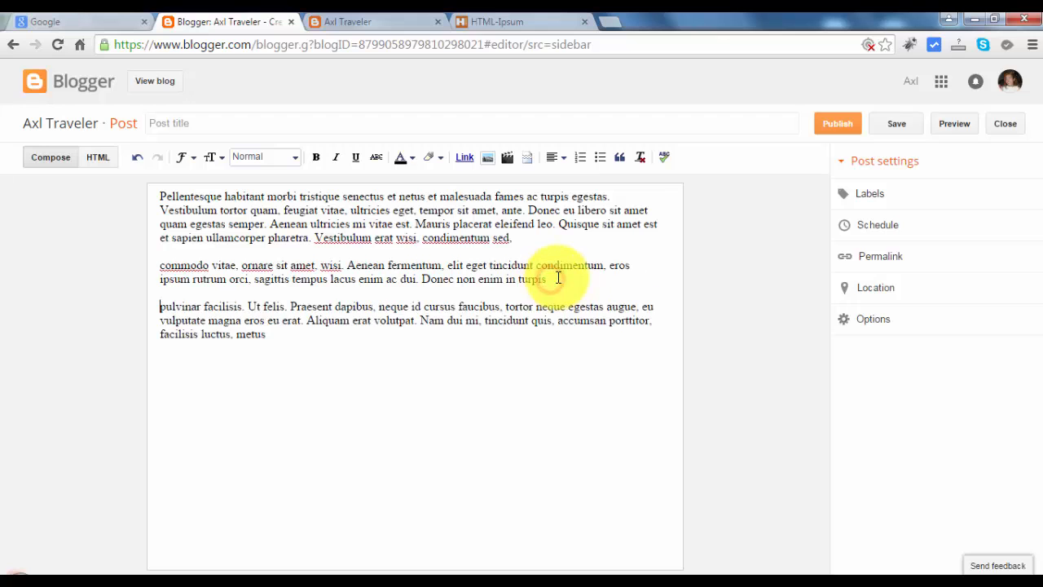
pyautogui.moveTo(248, 114)
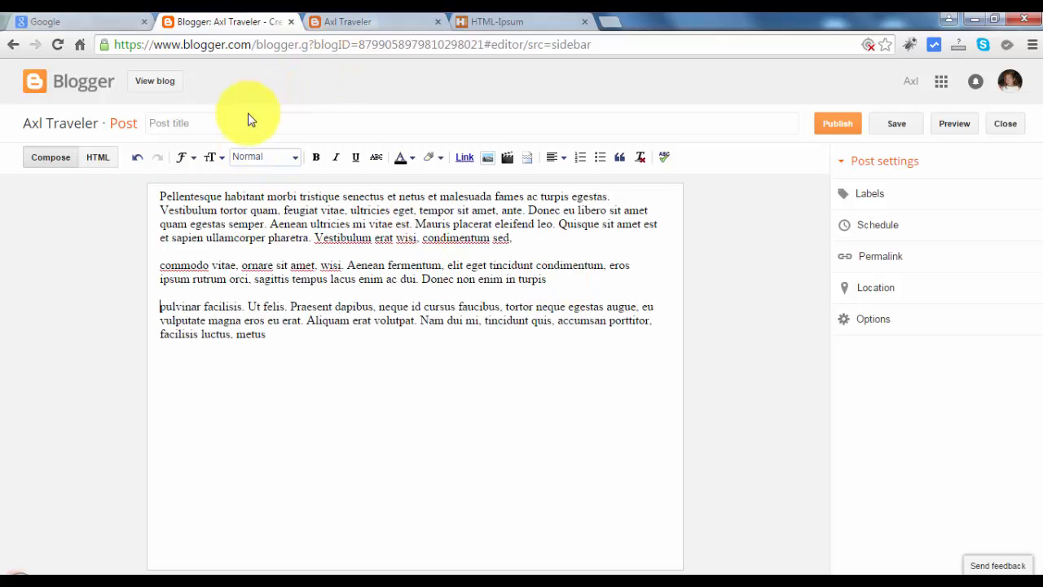
pyautogui.write('Tewst')
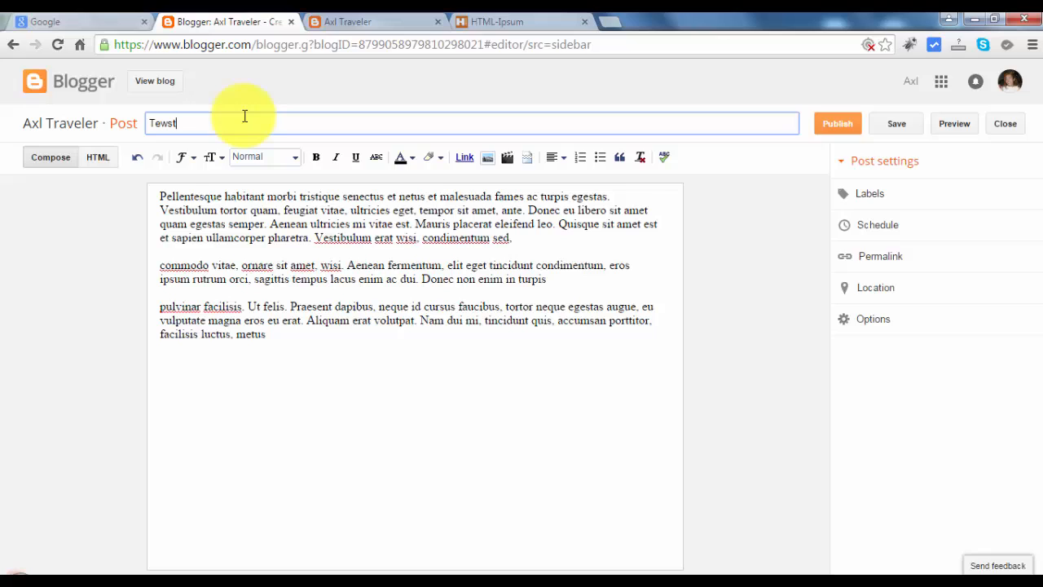
pyautogui.press('Backspace')
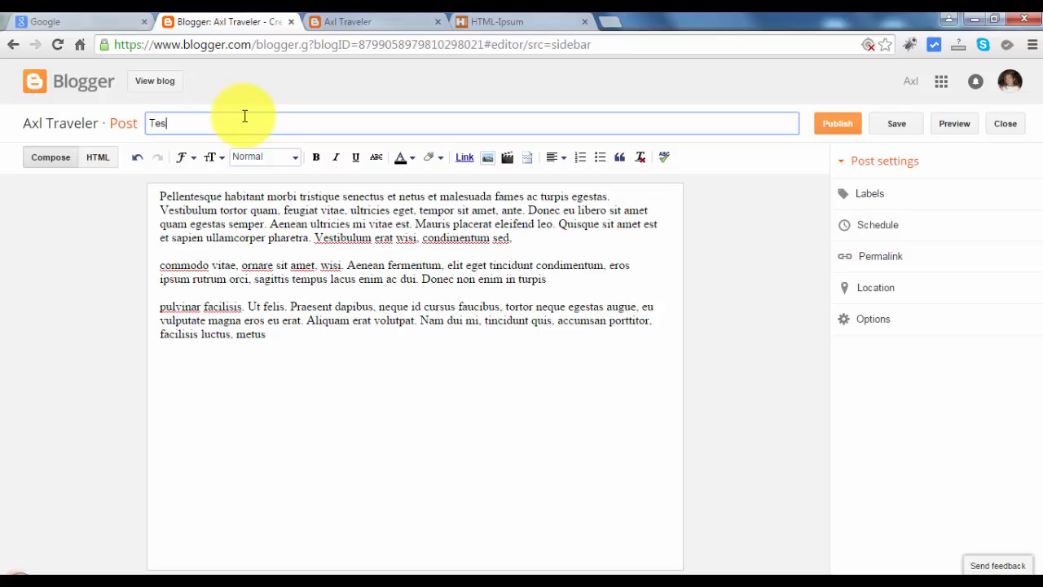
pyautogui.write('t Tit')
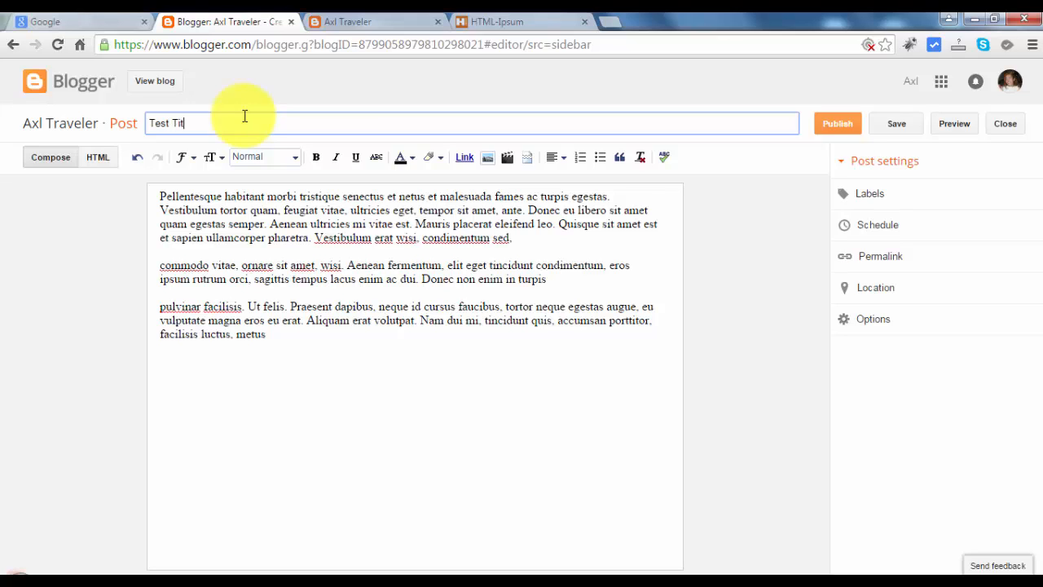
pyautogui.write('le 3')
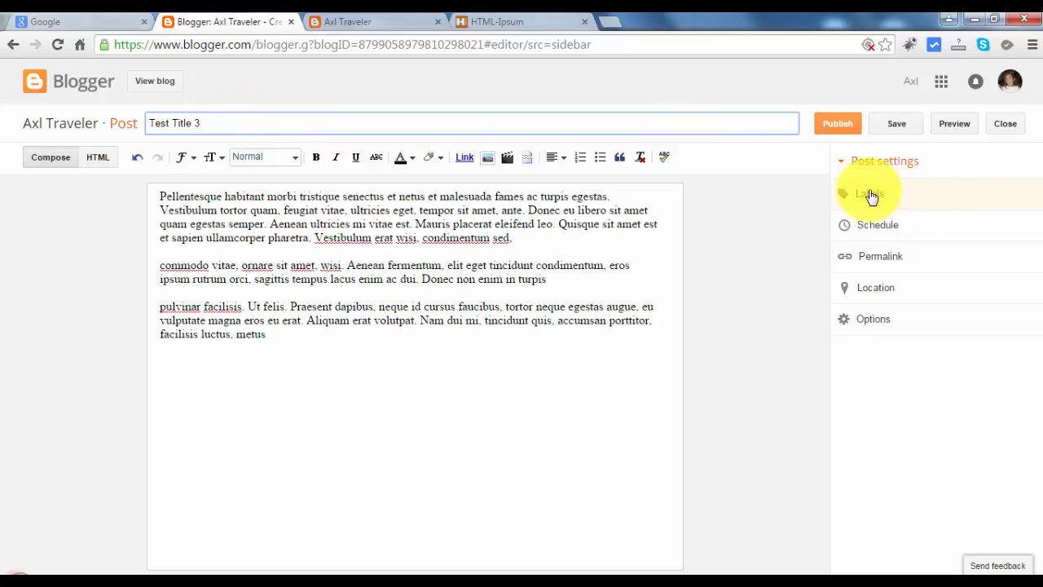
# - Label Test Title 3 'London', publish it, and dismiss the Google+ share prompt
pyautogui.click(869, 193)
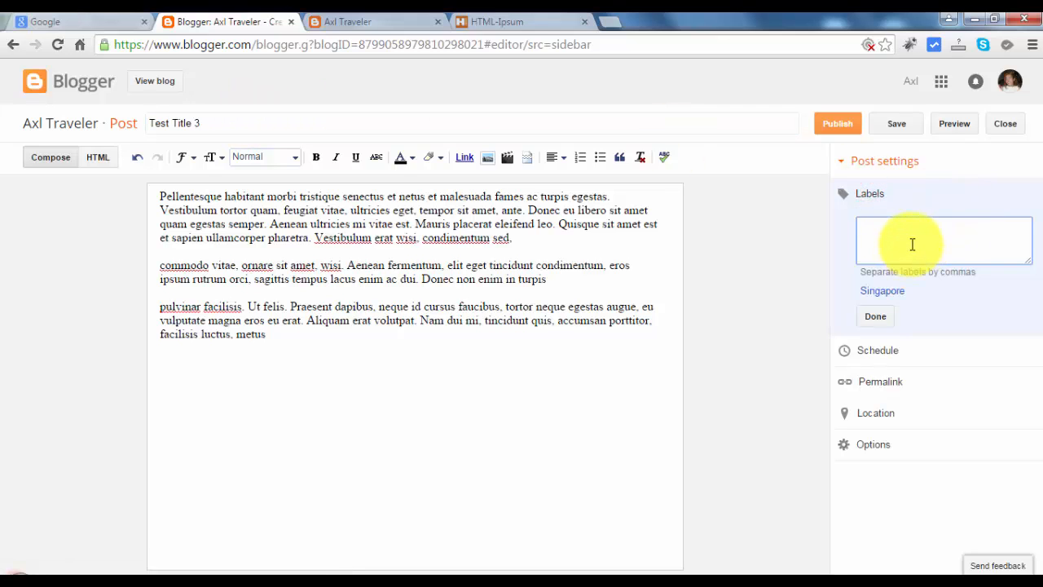
pyautogui.write('London')
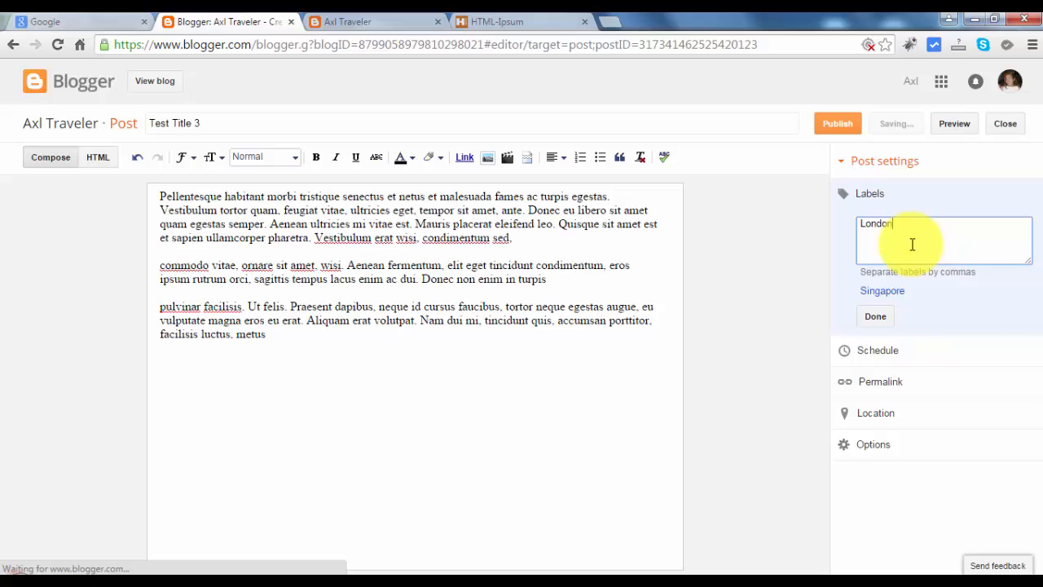
pyautogui.click(875, 316)
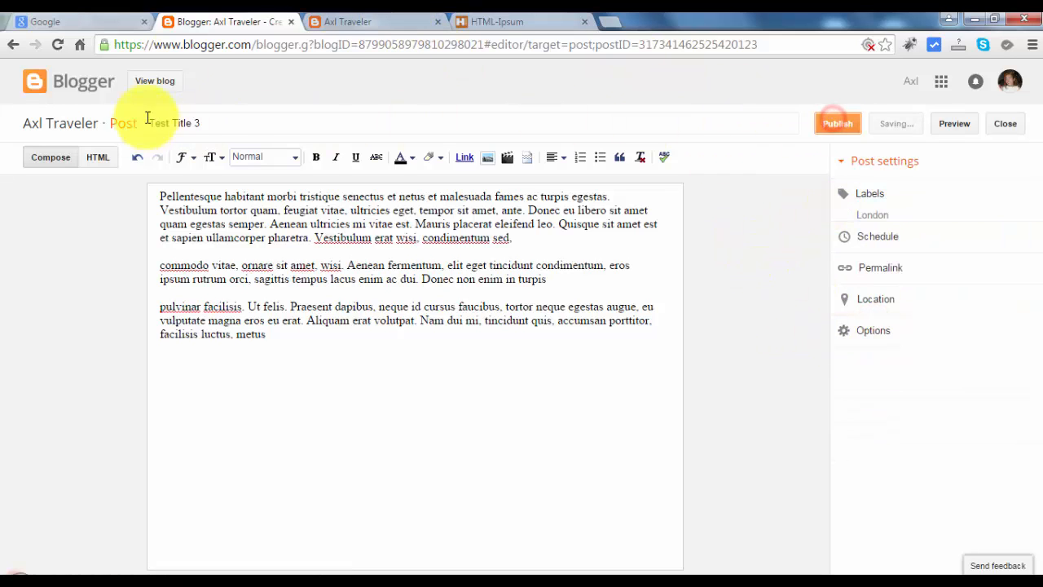
pyautogui.click(837, 123)
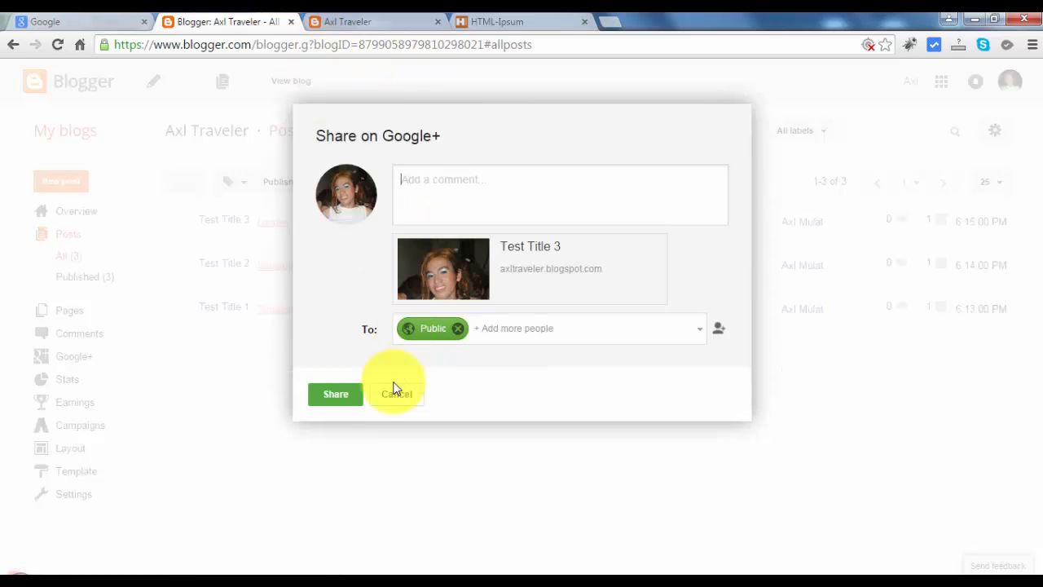
pyautogui.click(396, 393)
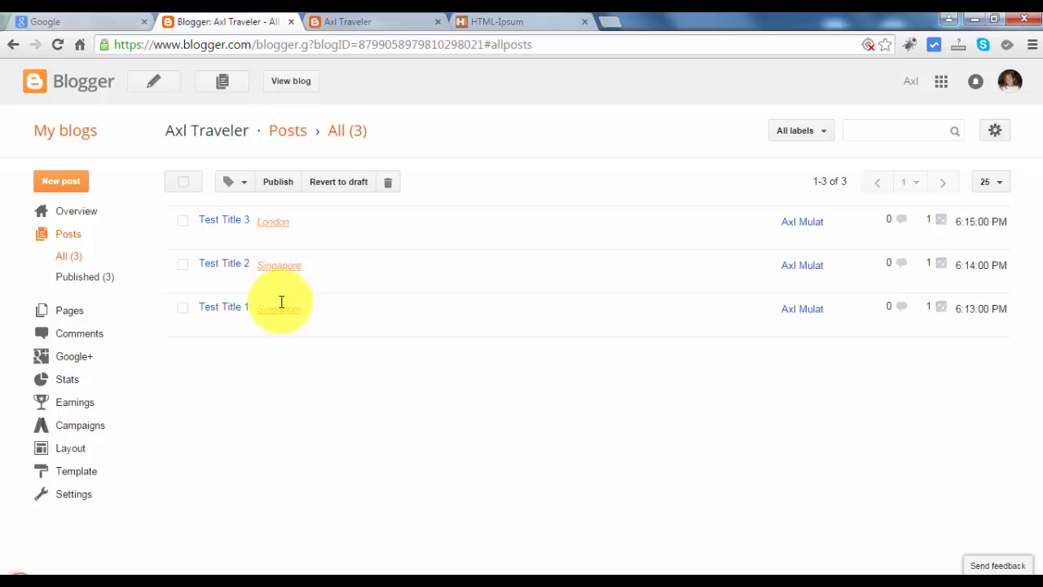
pyautogui.click(375, 22)
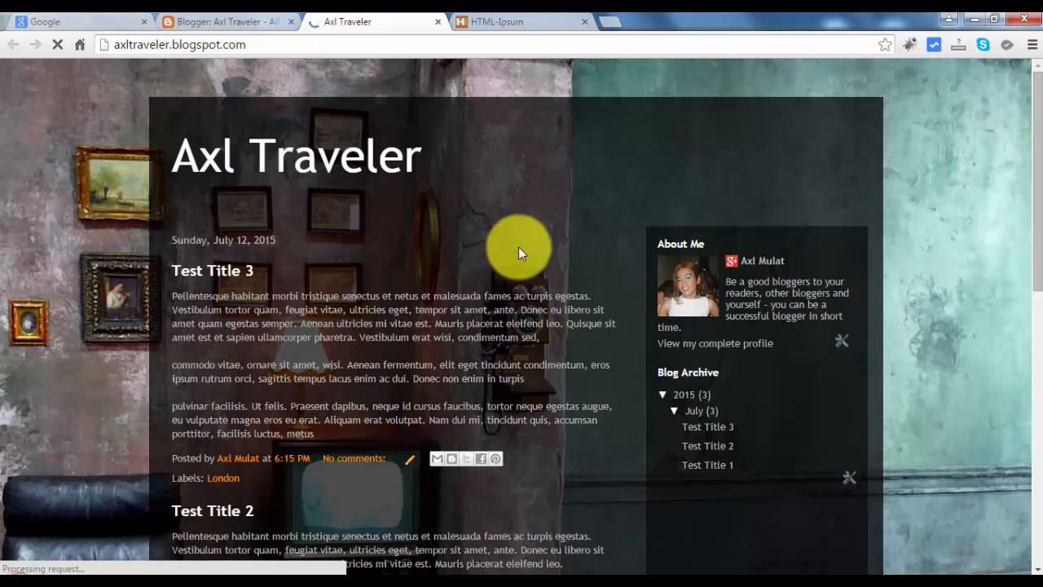
# - Scroll the live Axl Traveler blog to view Test Title 3 above Test Title 2
pyautogui.scroll(-3)
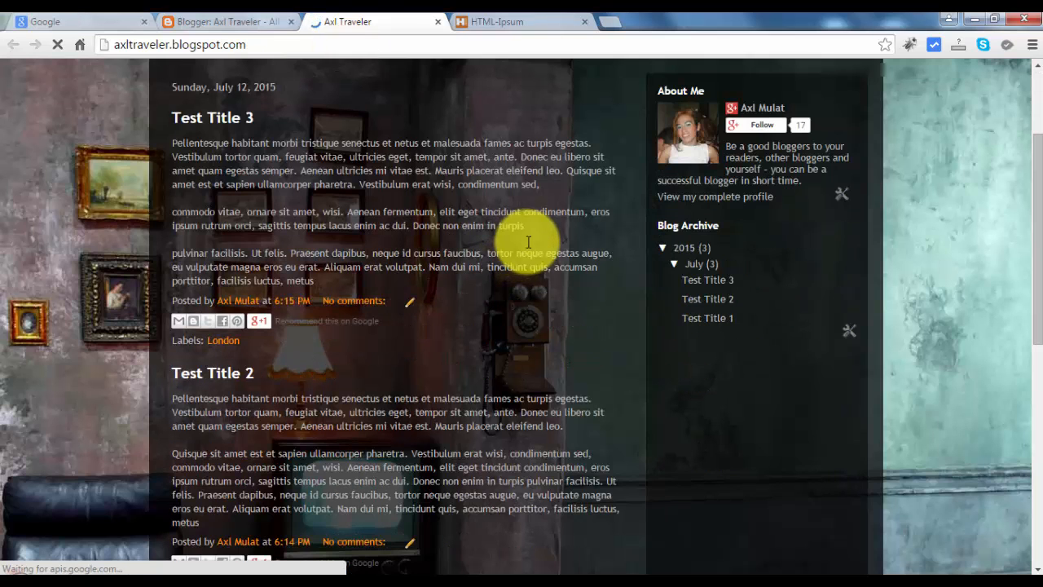